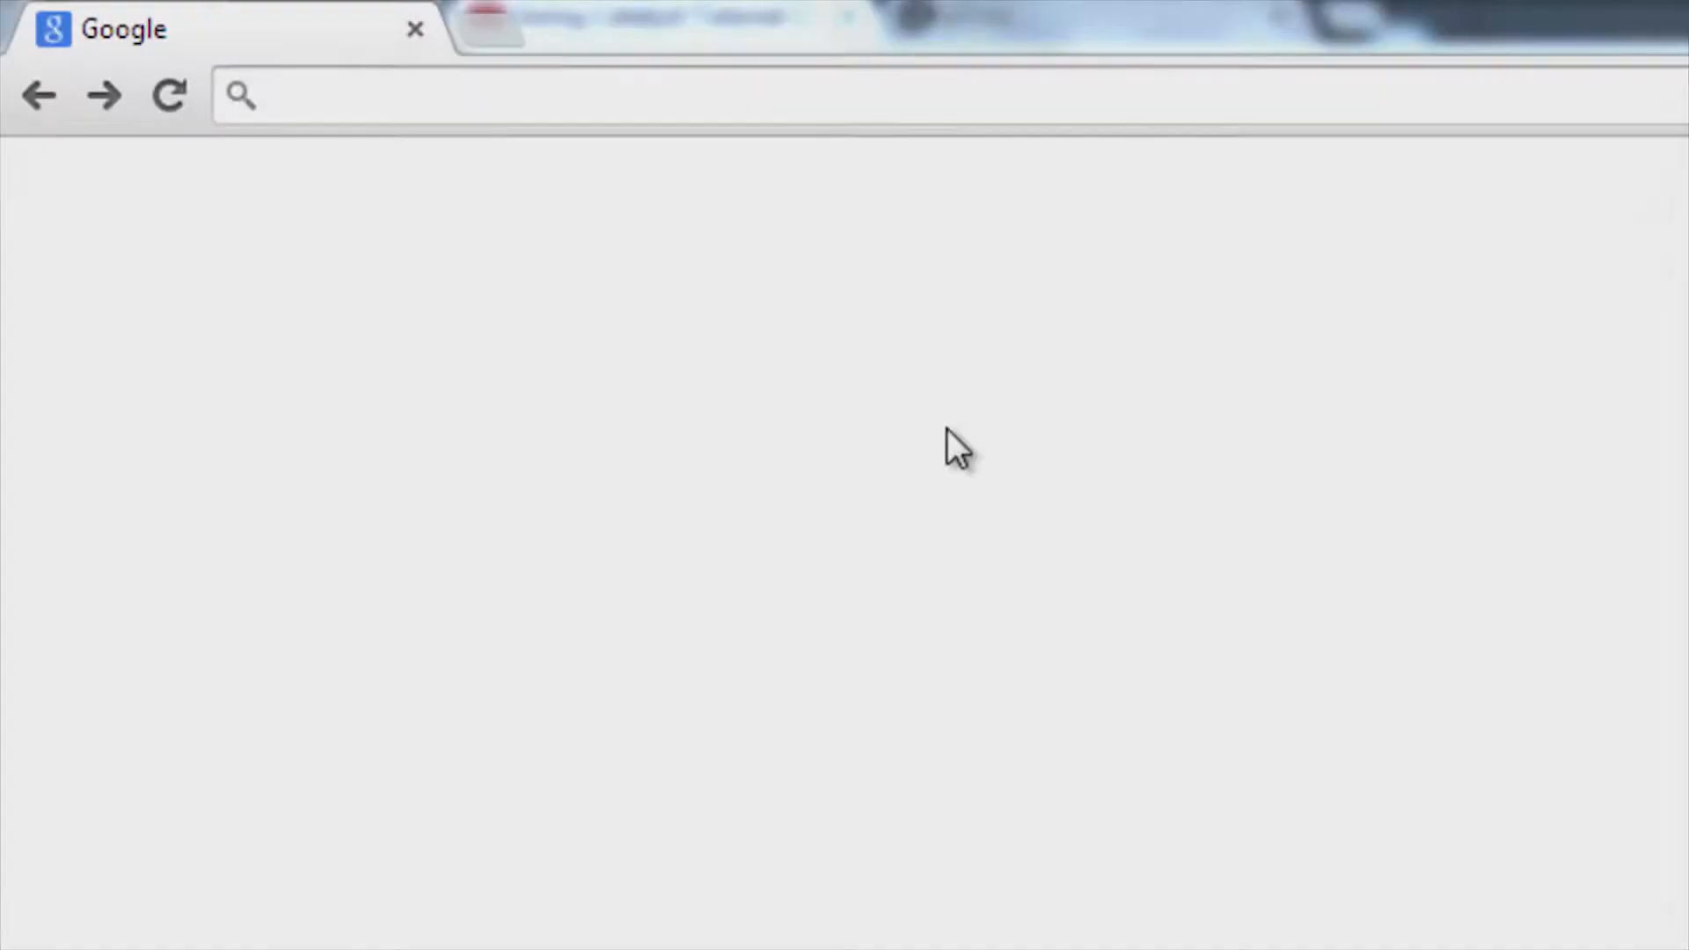
# - Go to online.swingcatalyst.com in Chrome to reach the login page
pyautogui.write('online.sw')
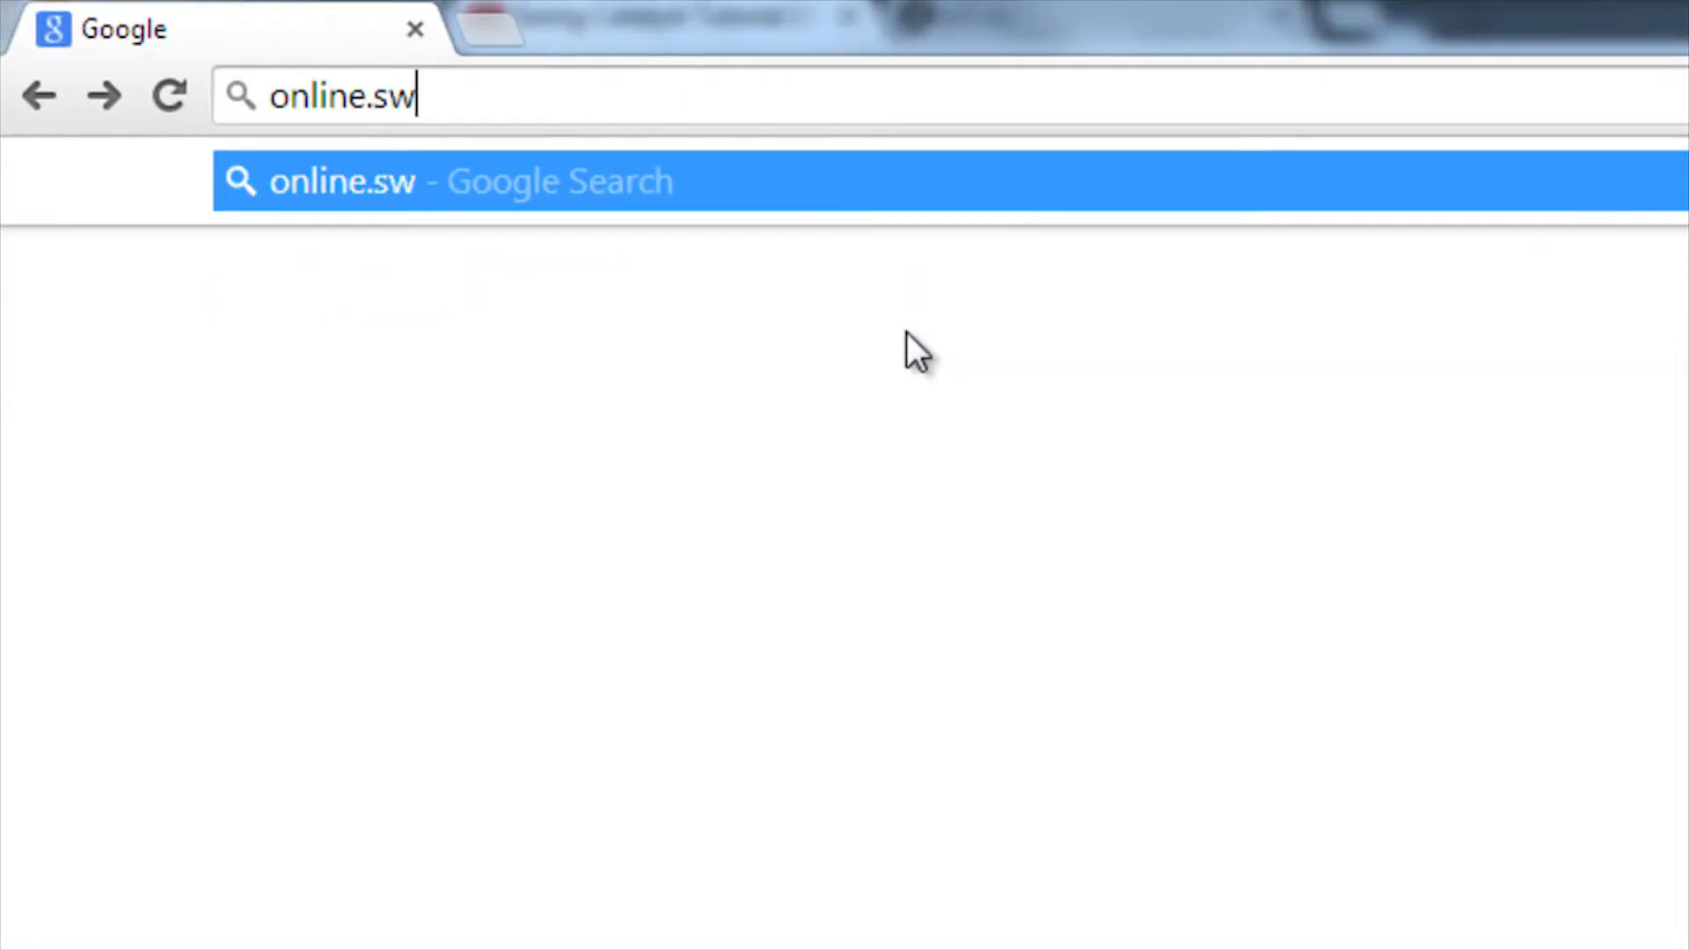
pyautogui.press('Return')
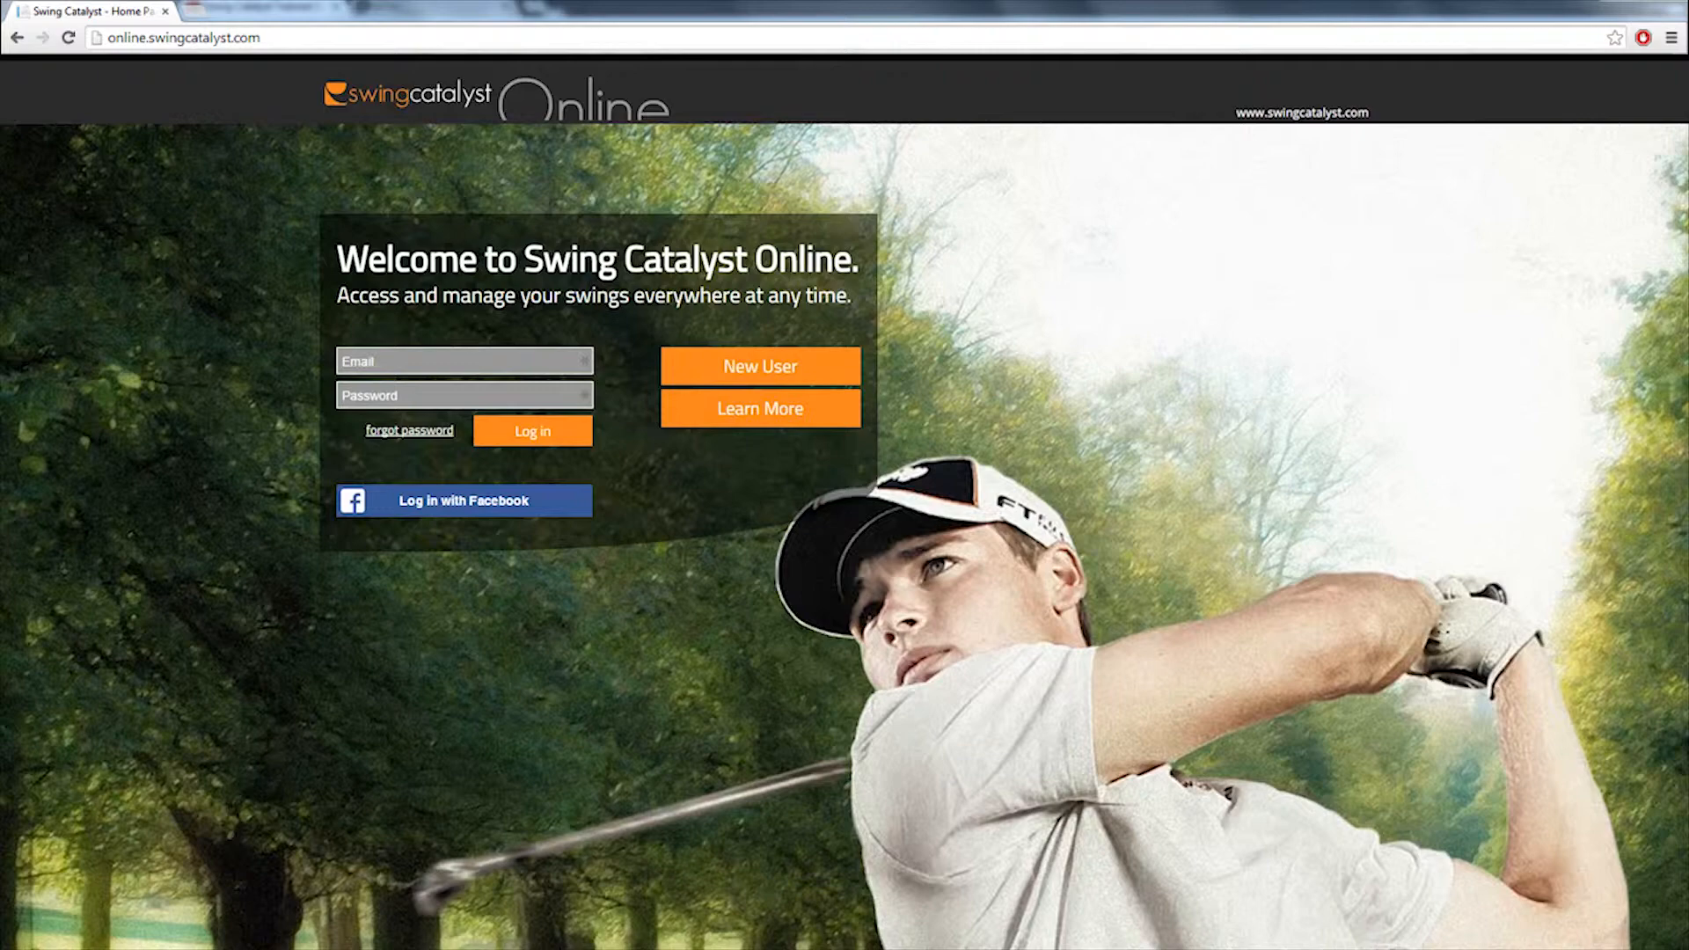
pyautogui.moveTo(582, 114)
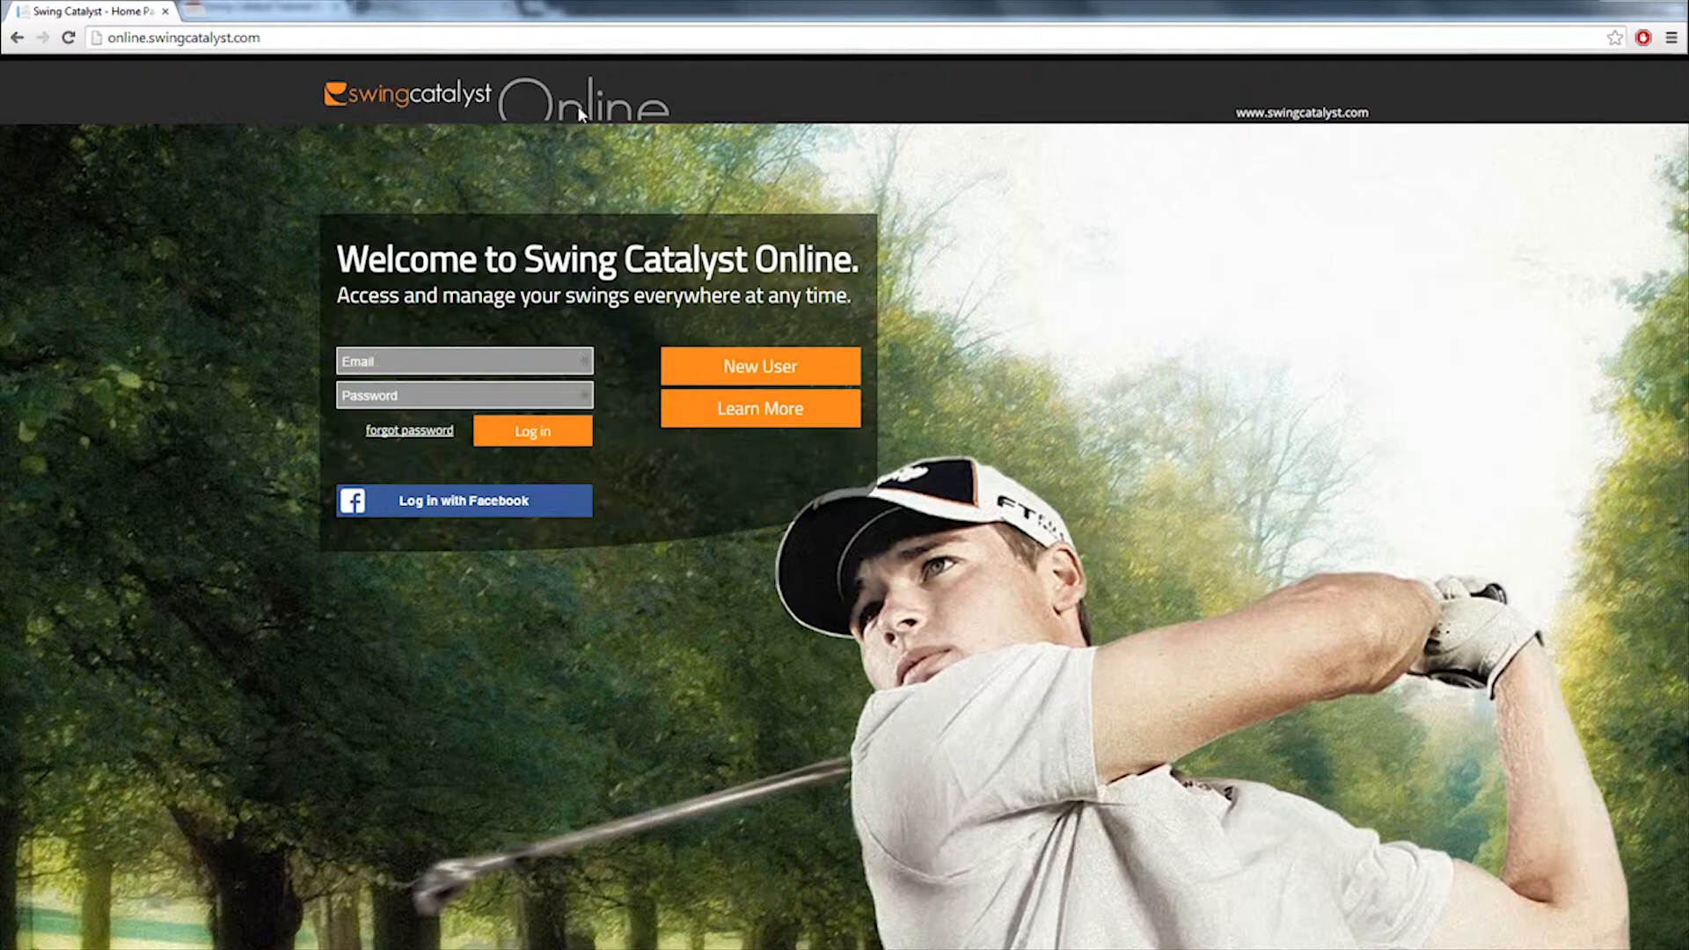
pyautogui.click(759, 366)
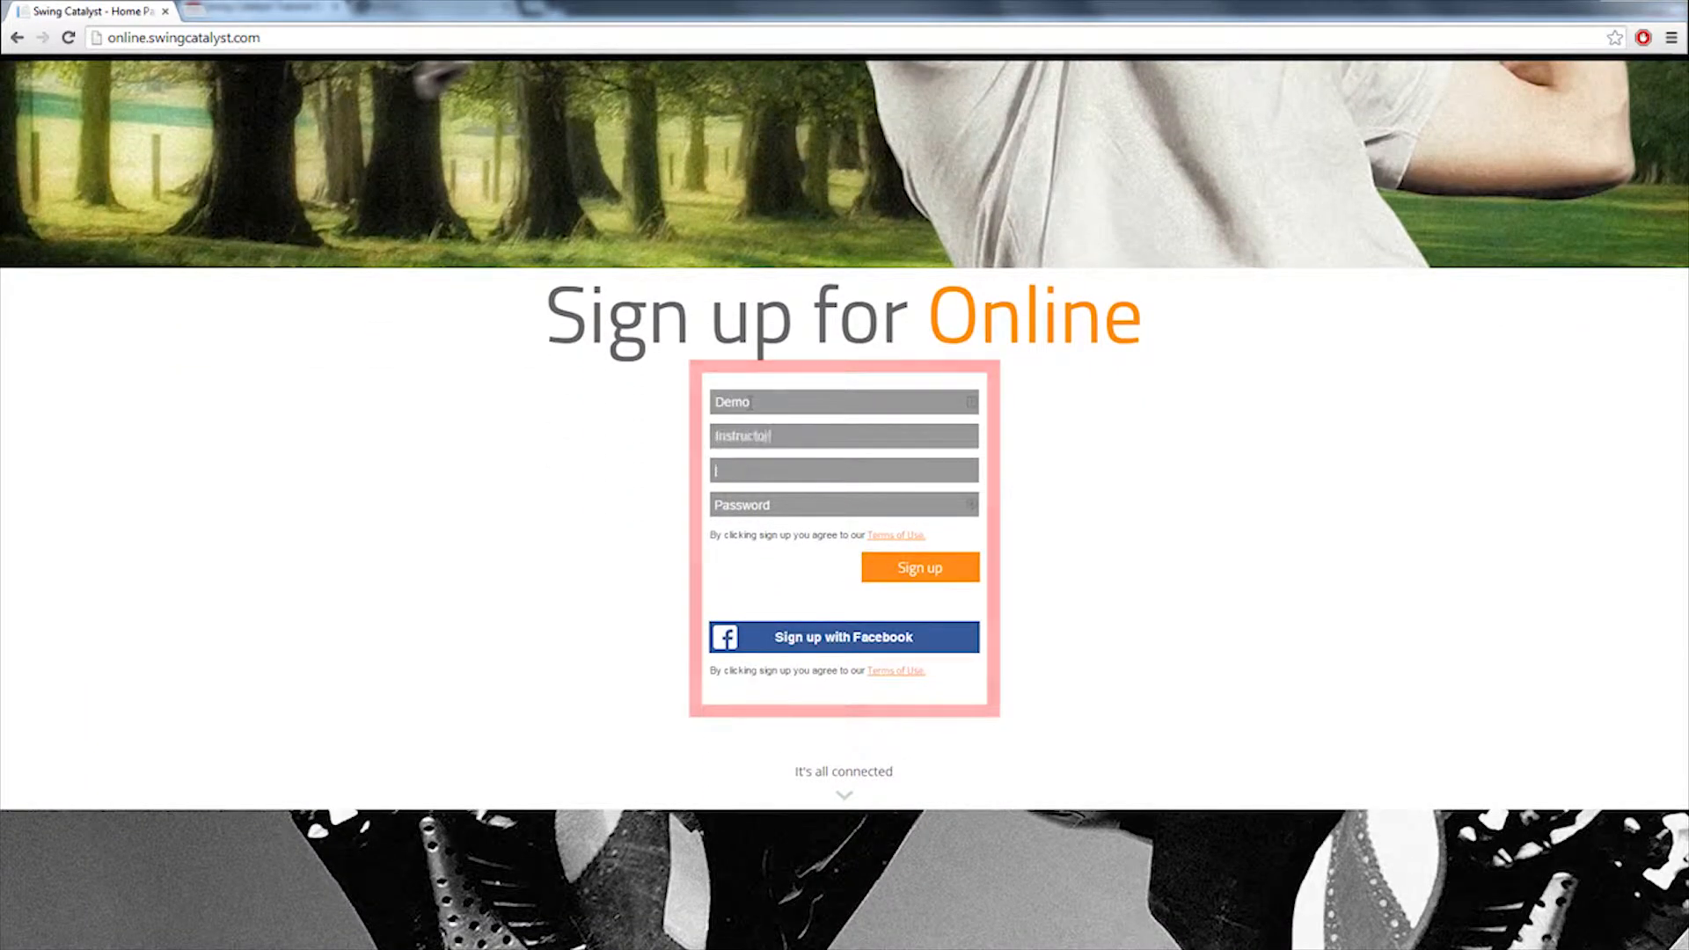
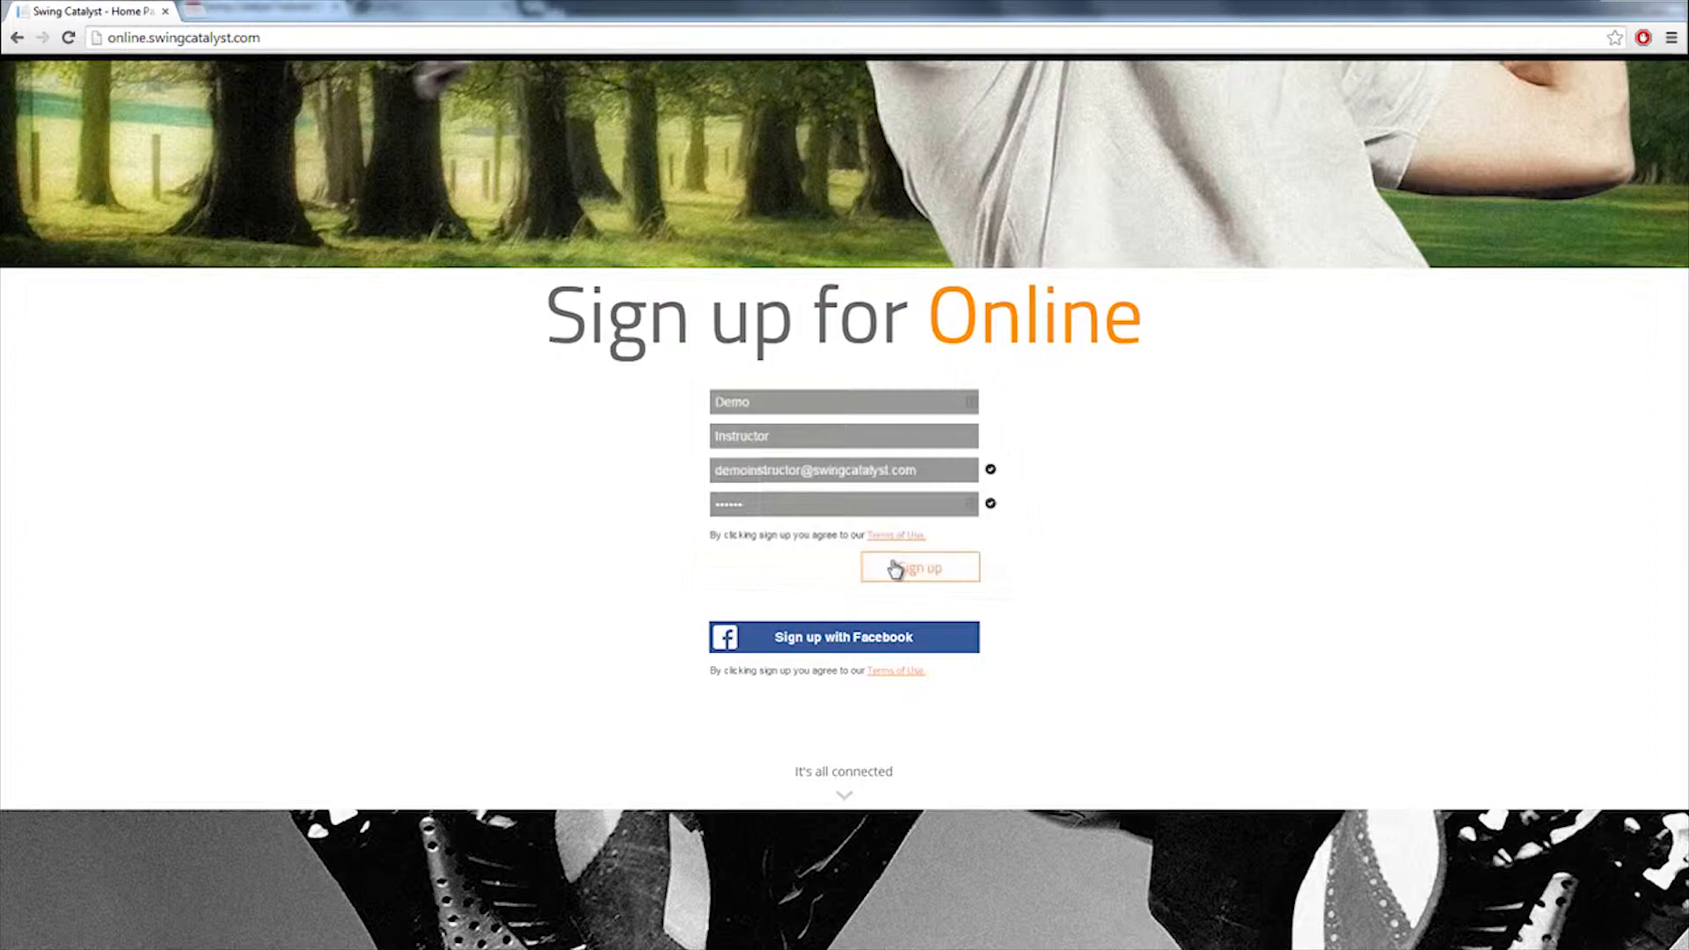
pyautogui.click(919, 568)
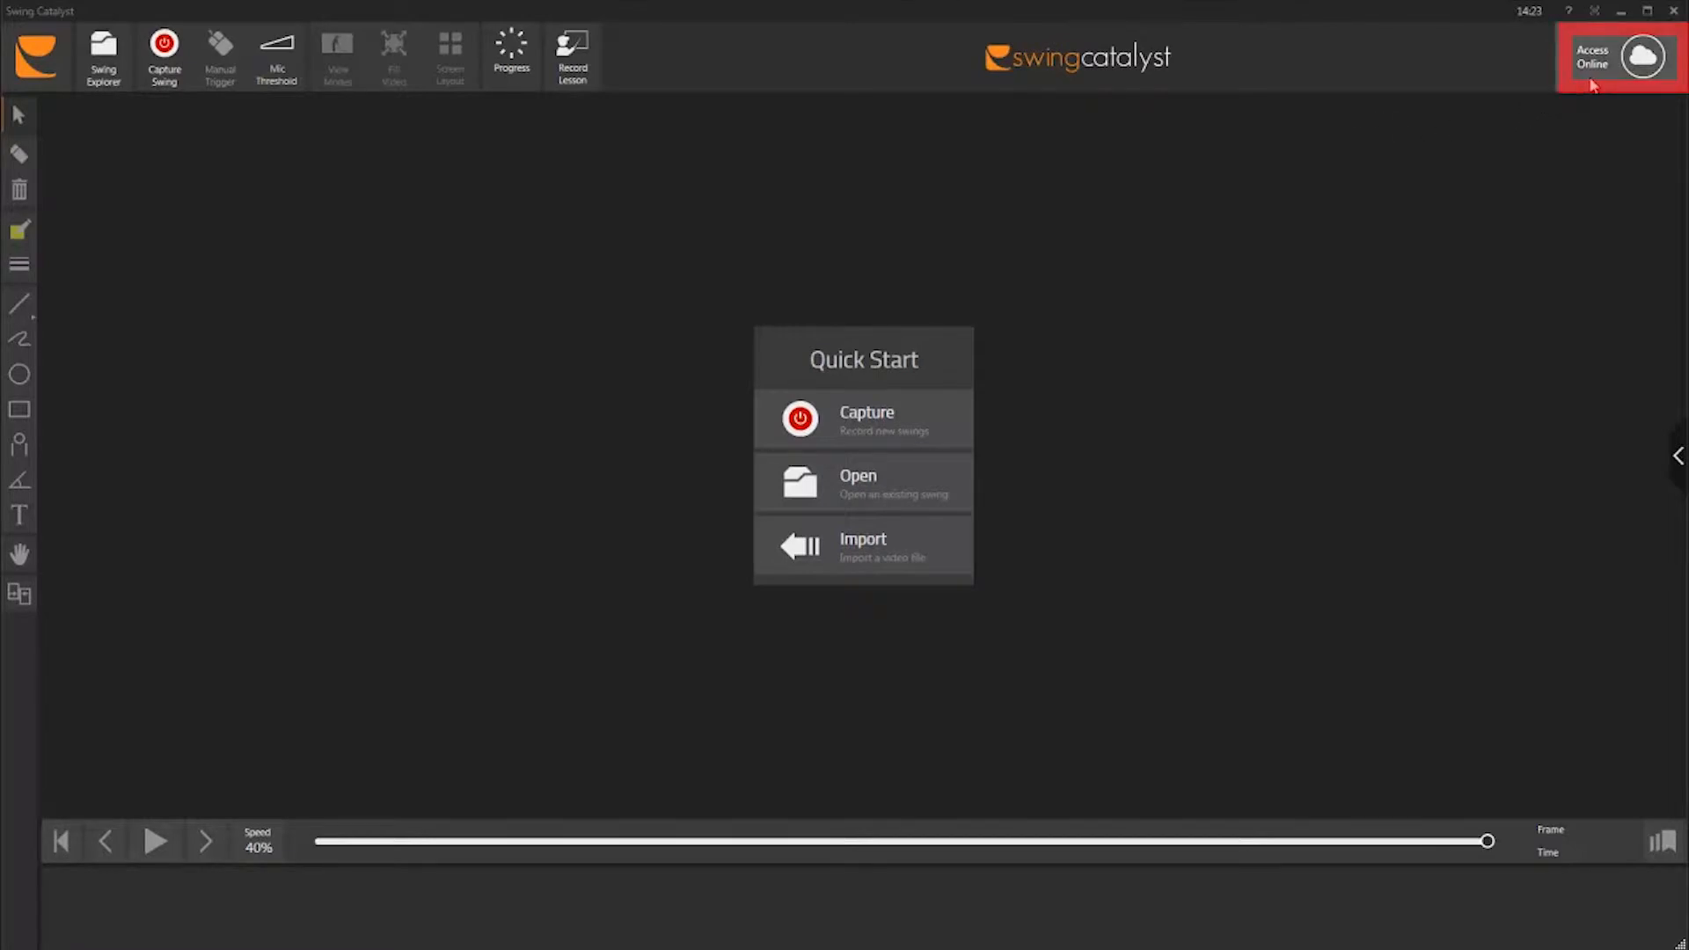
pyautogui.click(1620, 56)
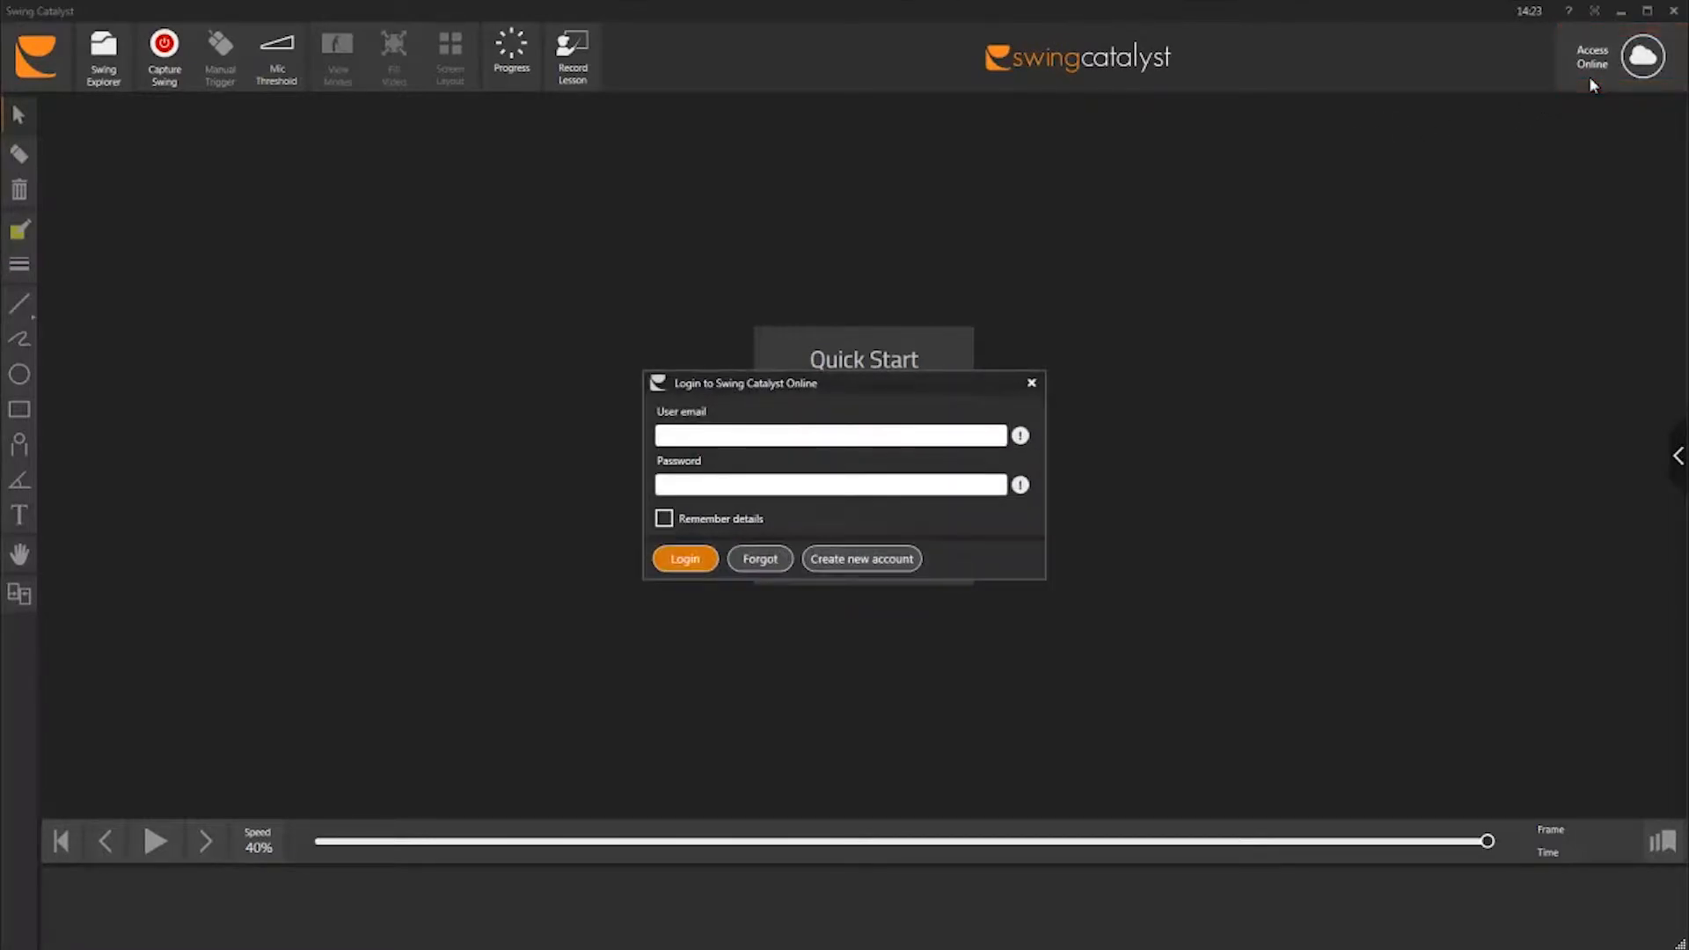
pyautogui.moveTo(1059, 391)
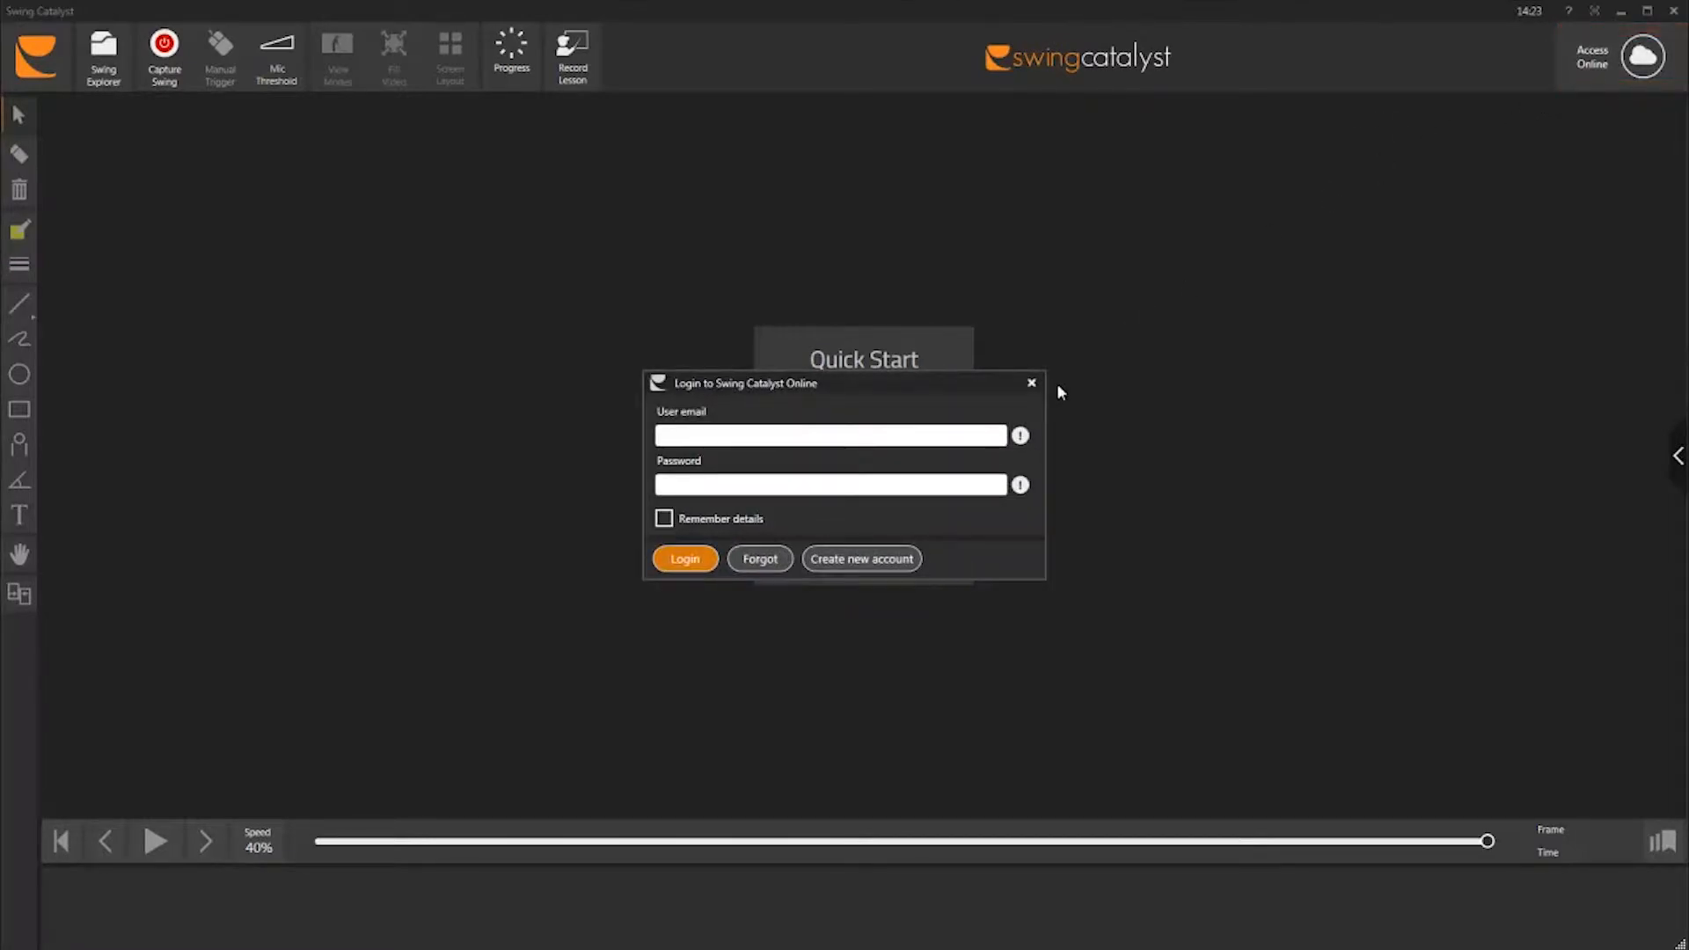
pyautogui.moveTo(759, 418)
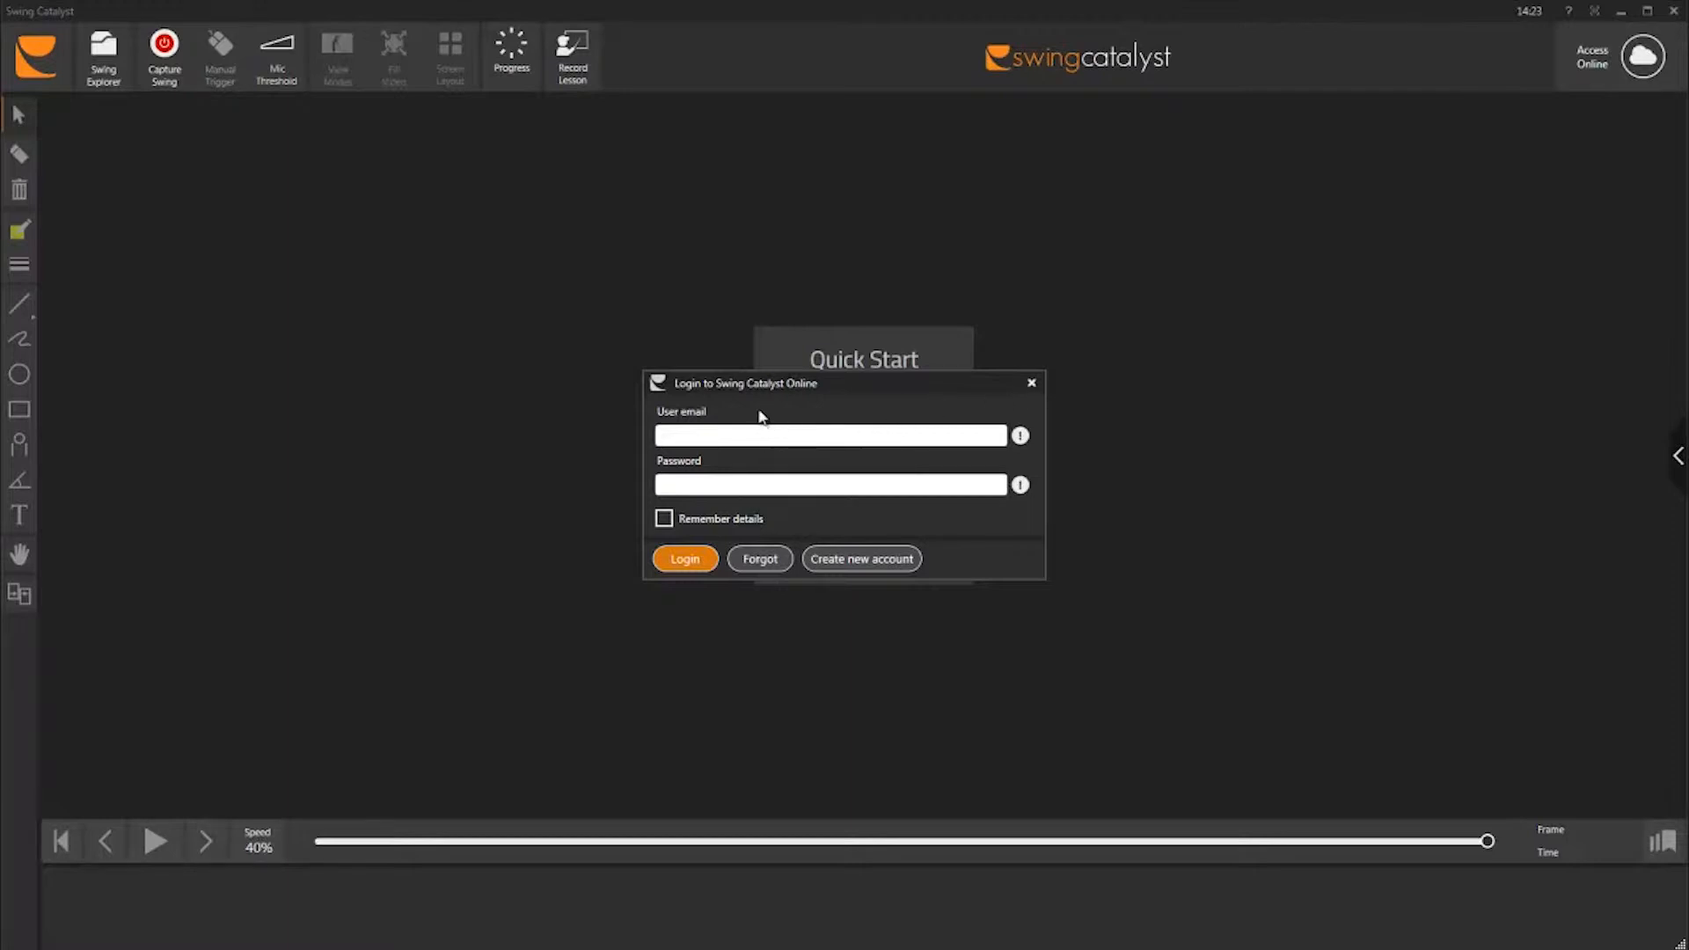
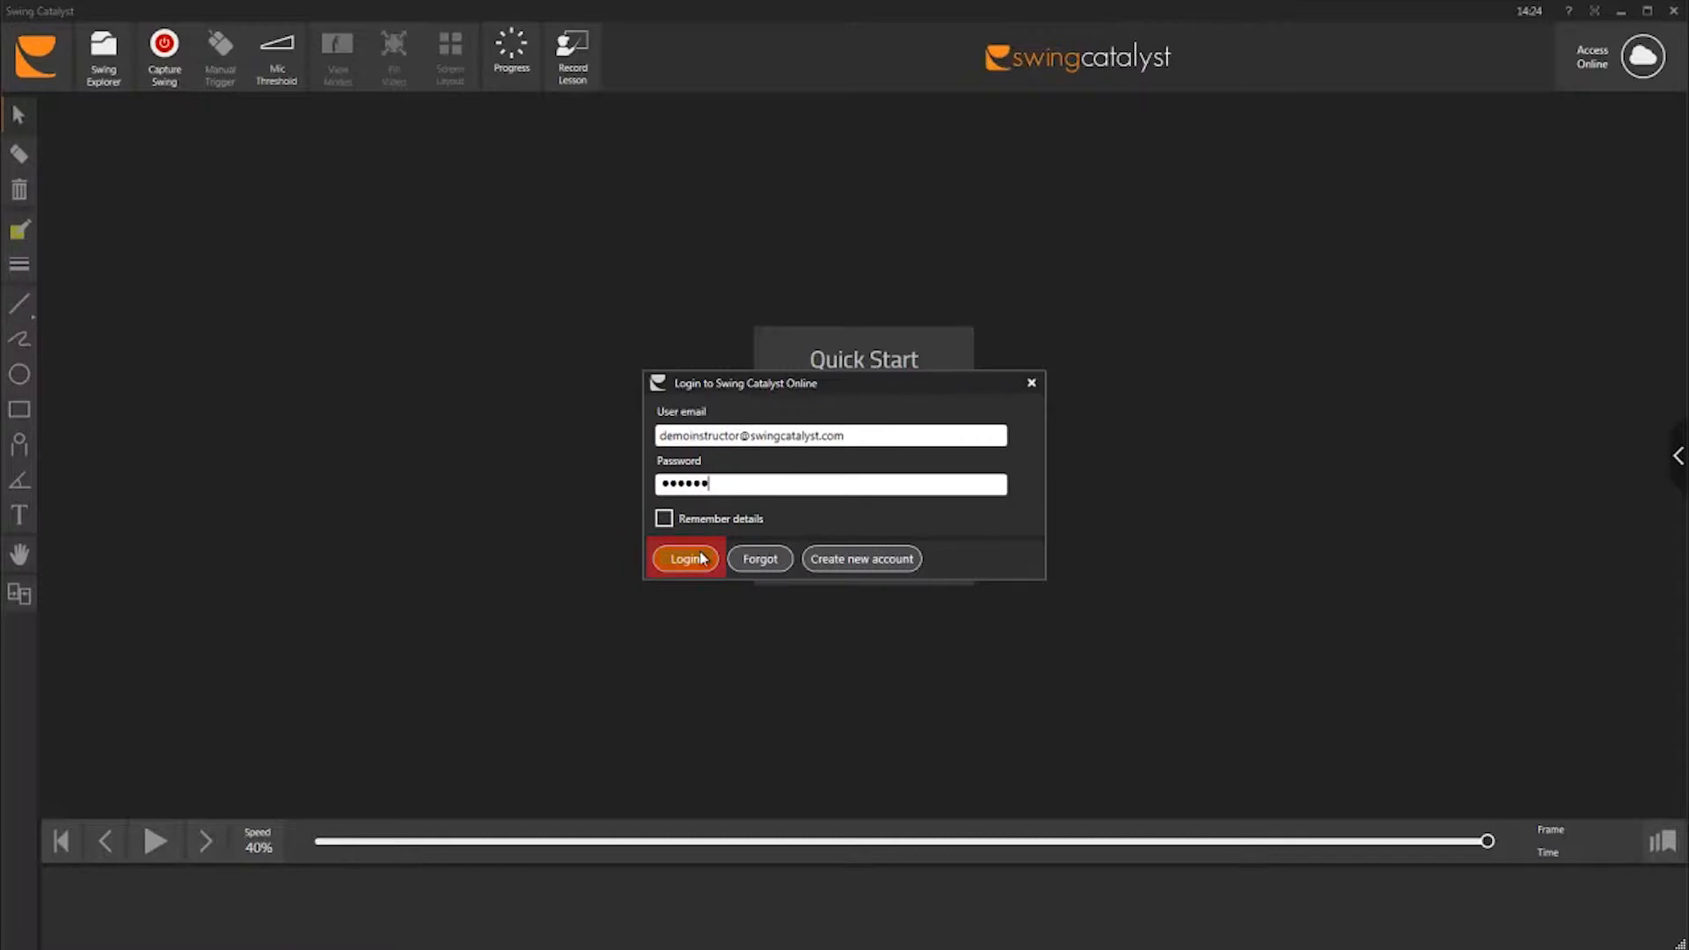
pyautogui.click(685, 558)
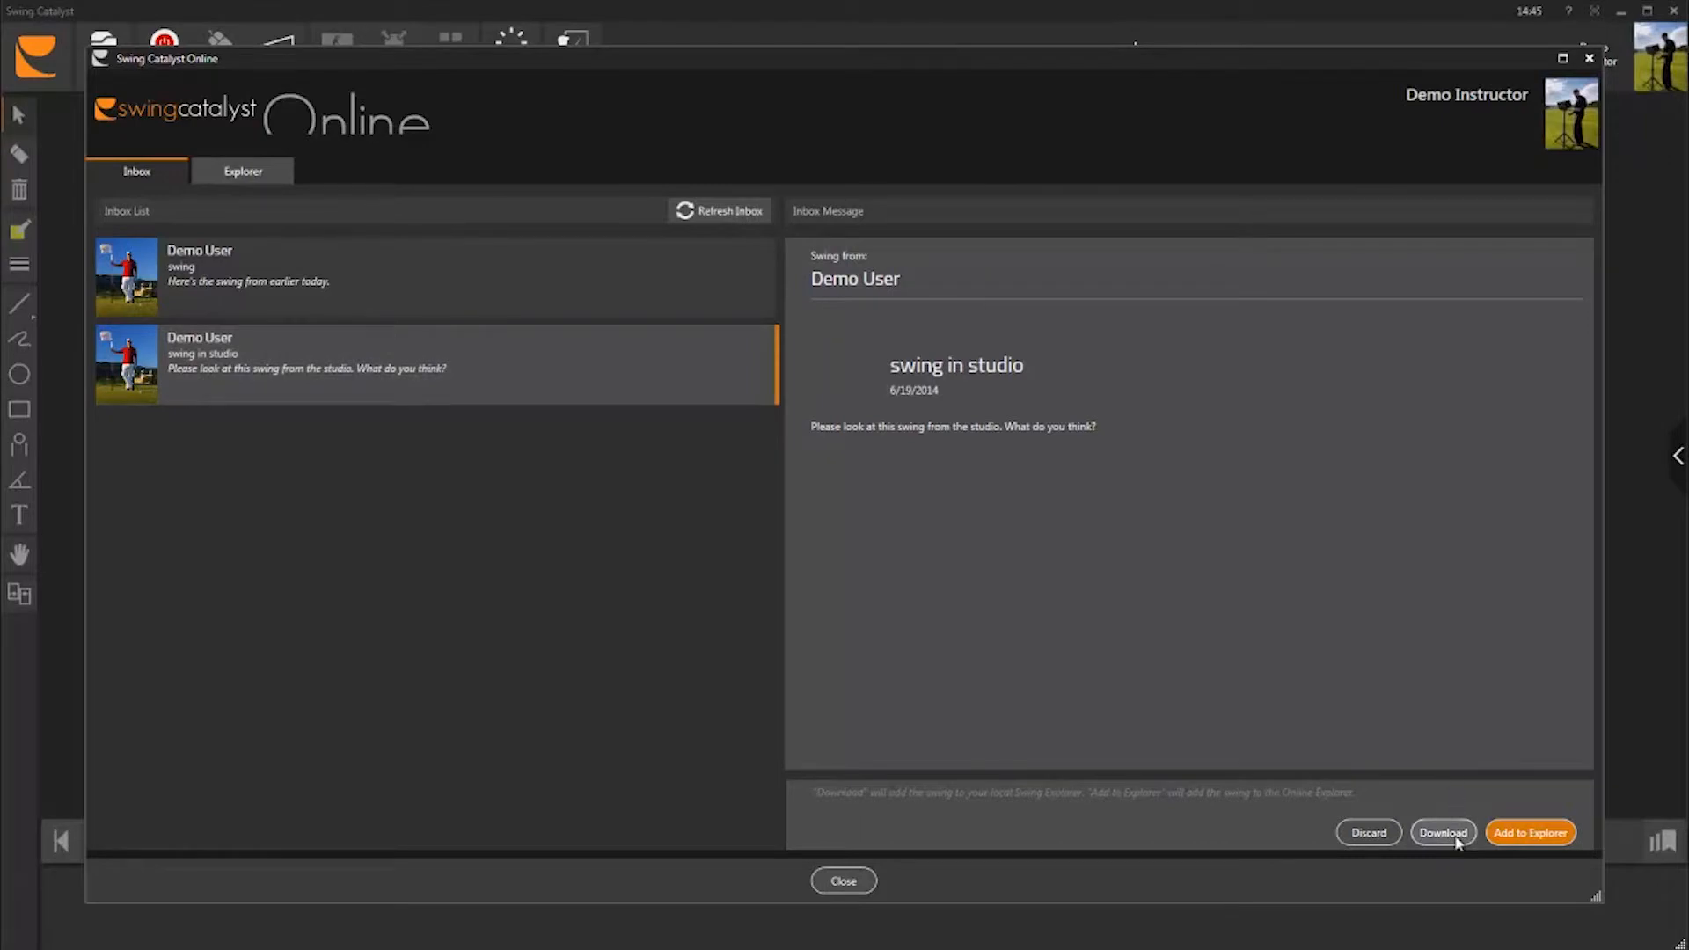
# - Download Demo User's 'swing in studio' to the local library and close the inbox
pyautogui.click(1443, 831)
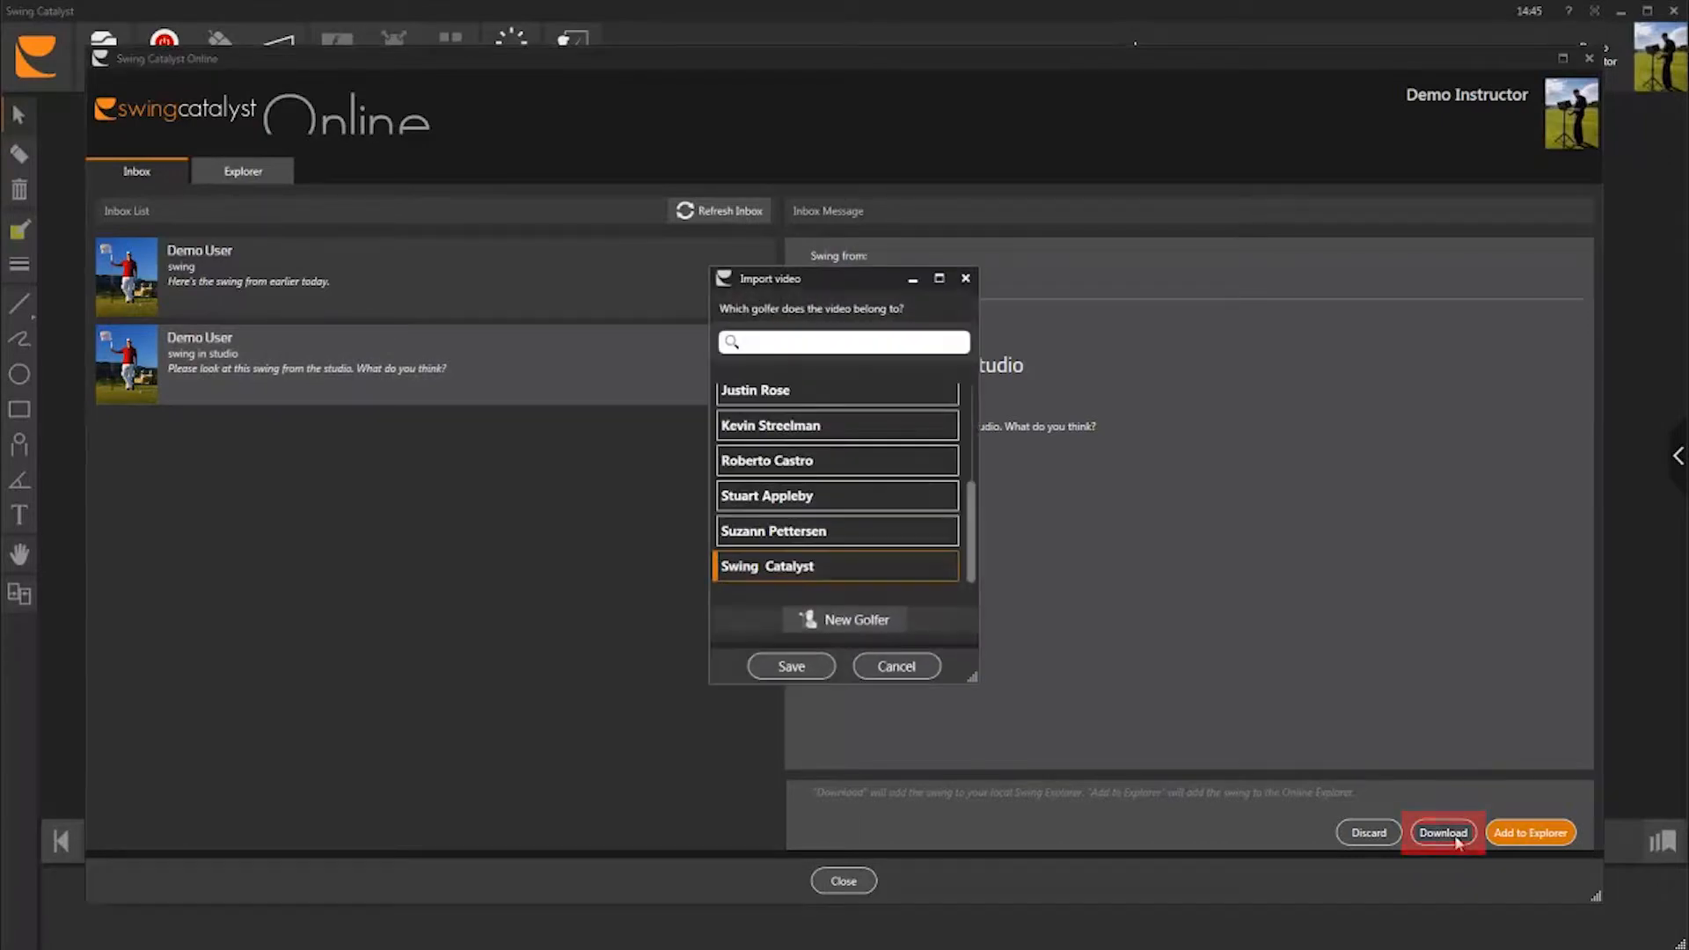
pyautogui.scroll(3)
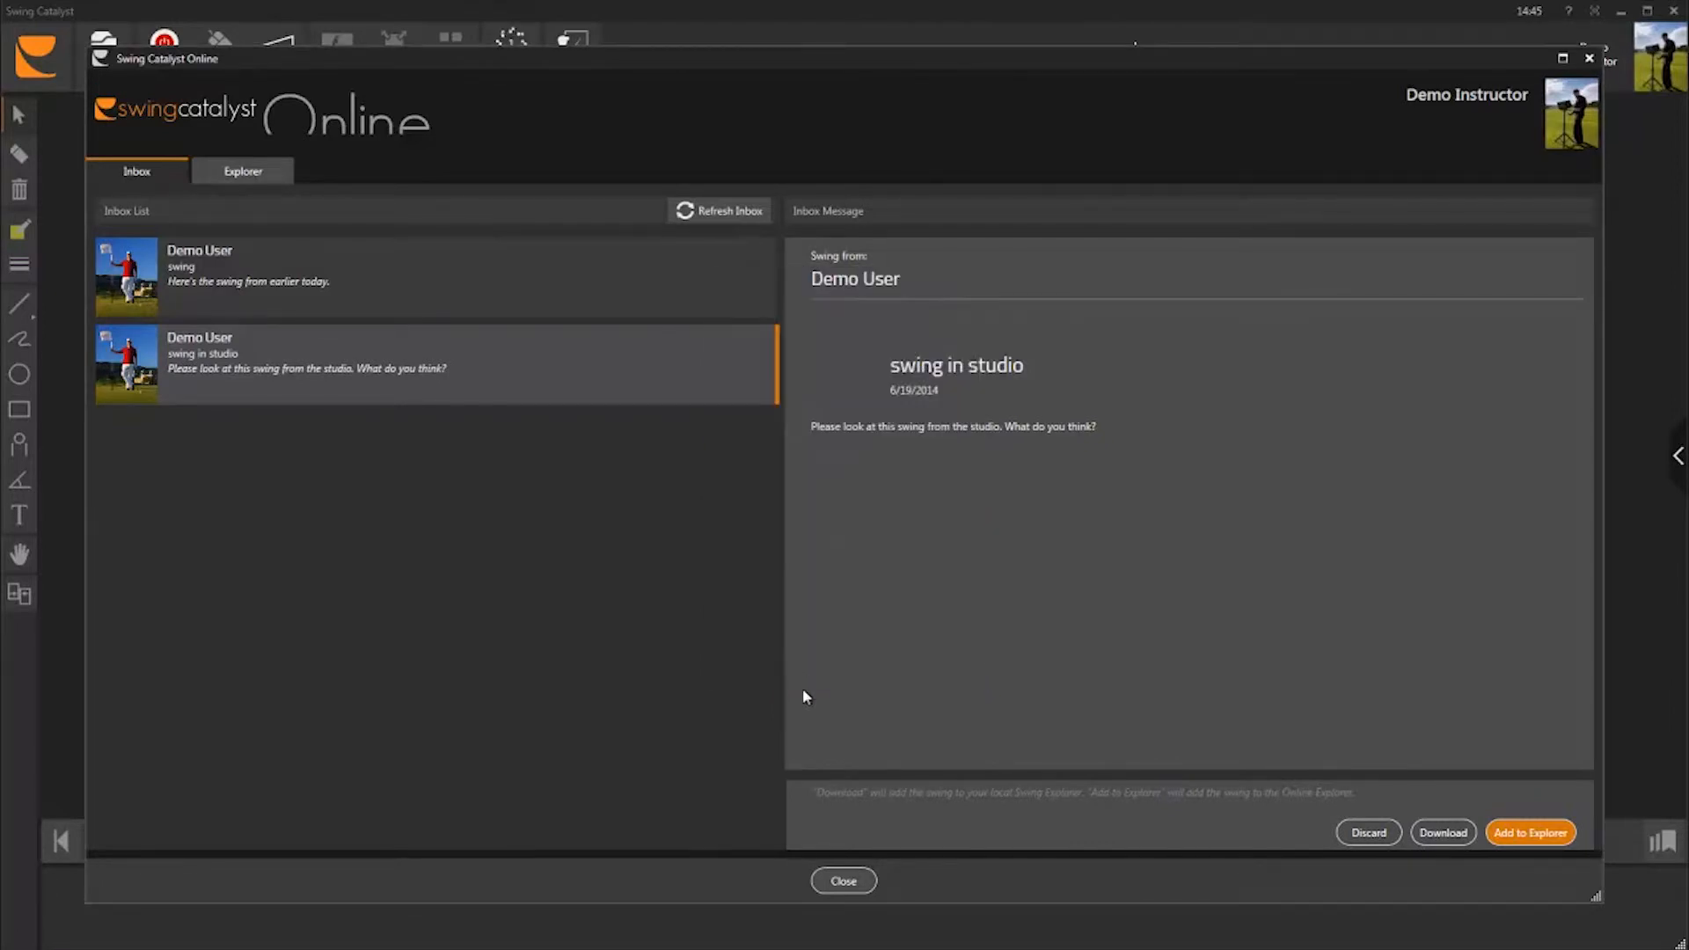
pyautogui.click(844, 879)
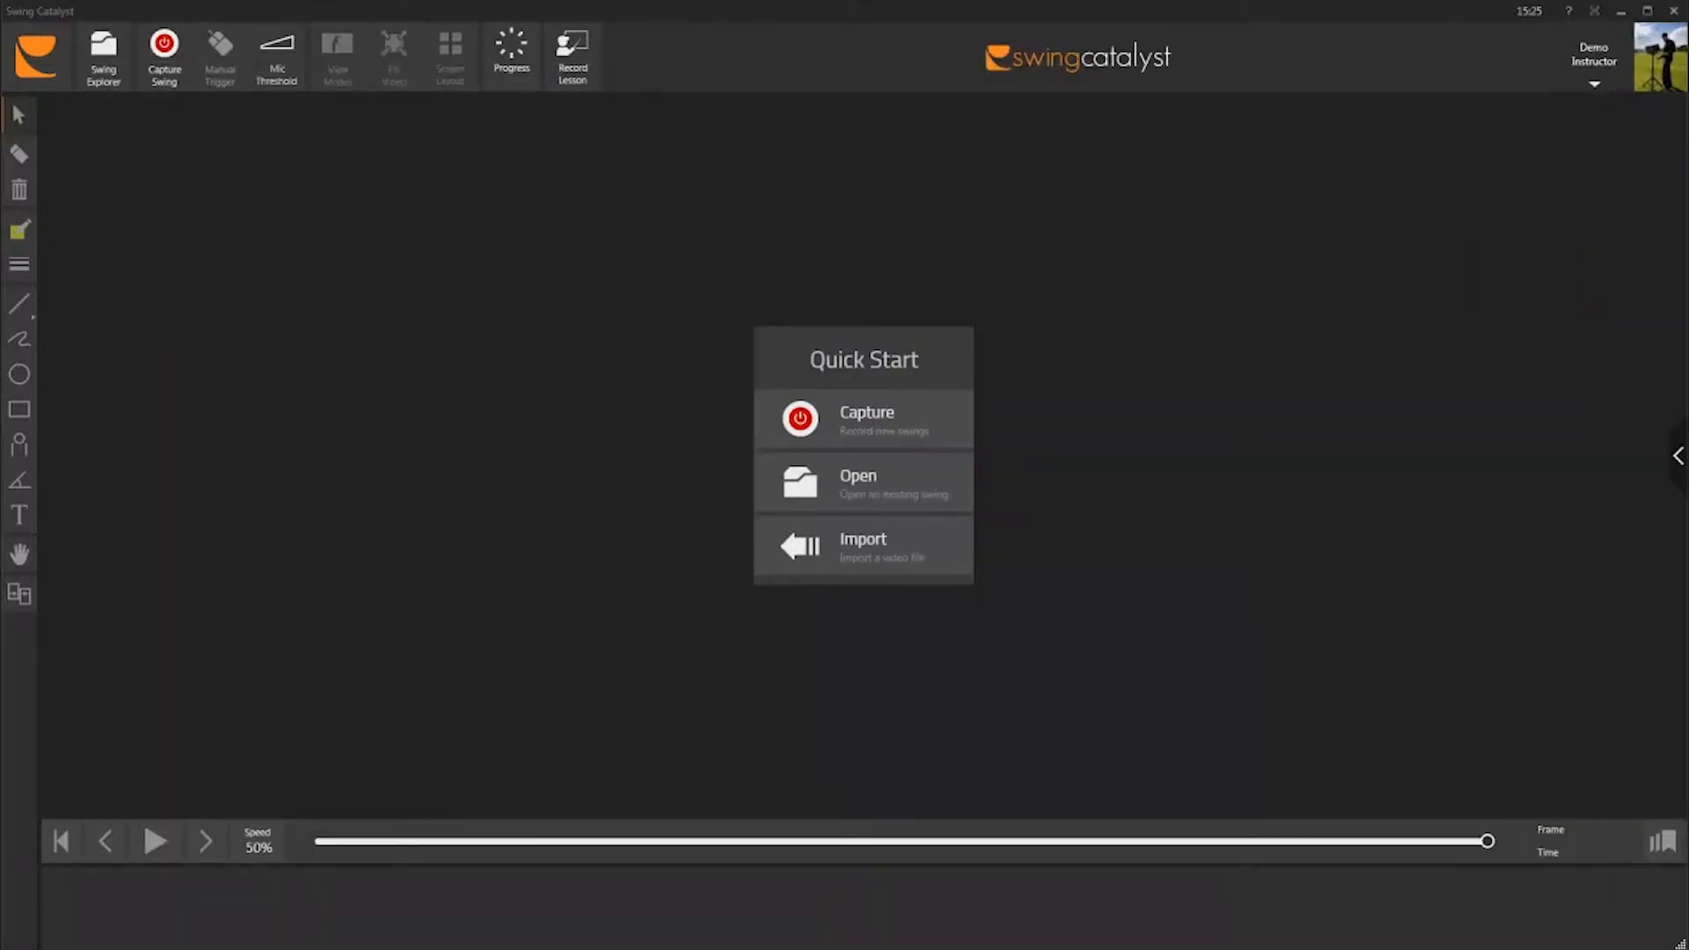
pyautogui.moveTo(662, 670)
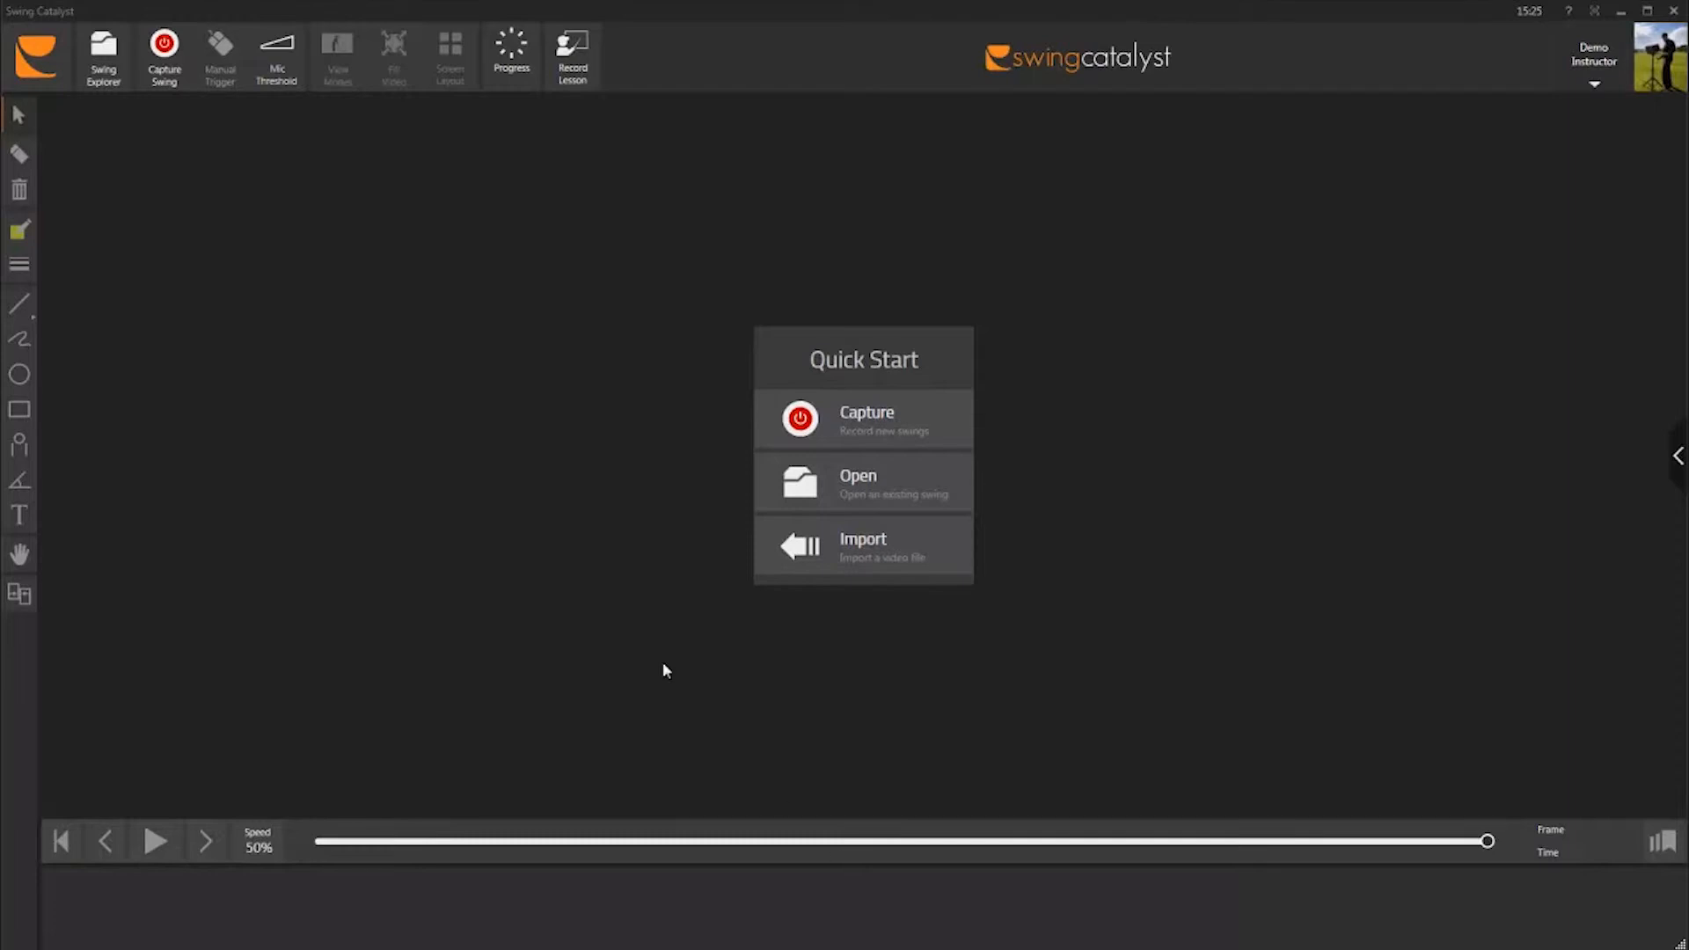
# - Open Demo User's downloaded swing from Swing Explorer and record a lesson on it
pyautogui.click(102, 54)
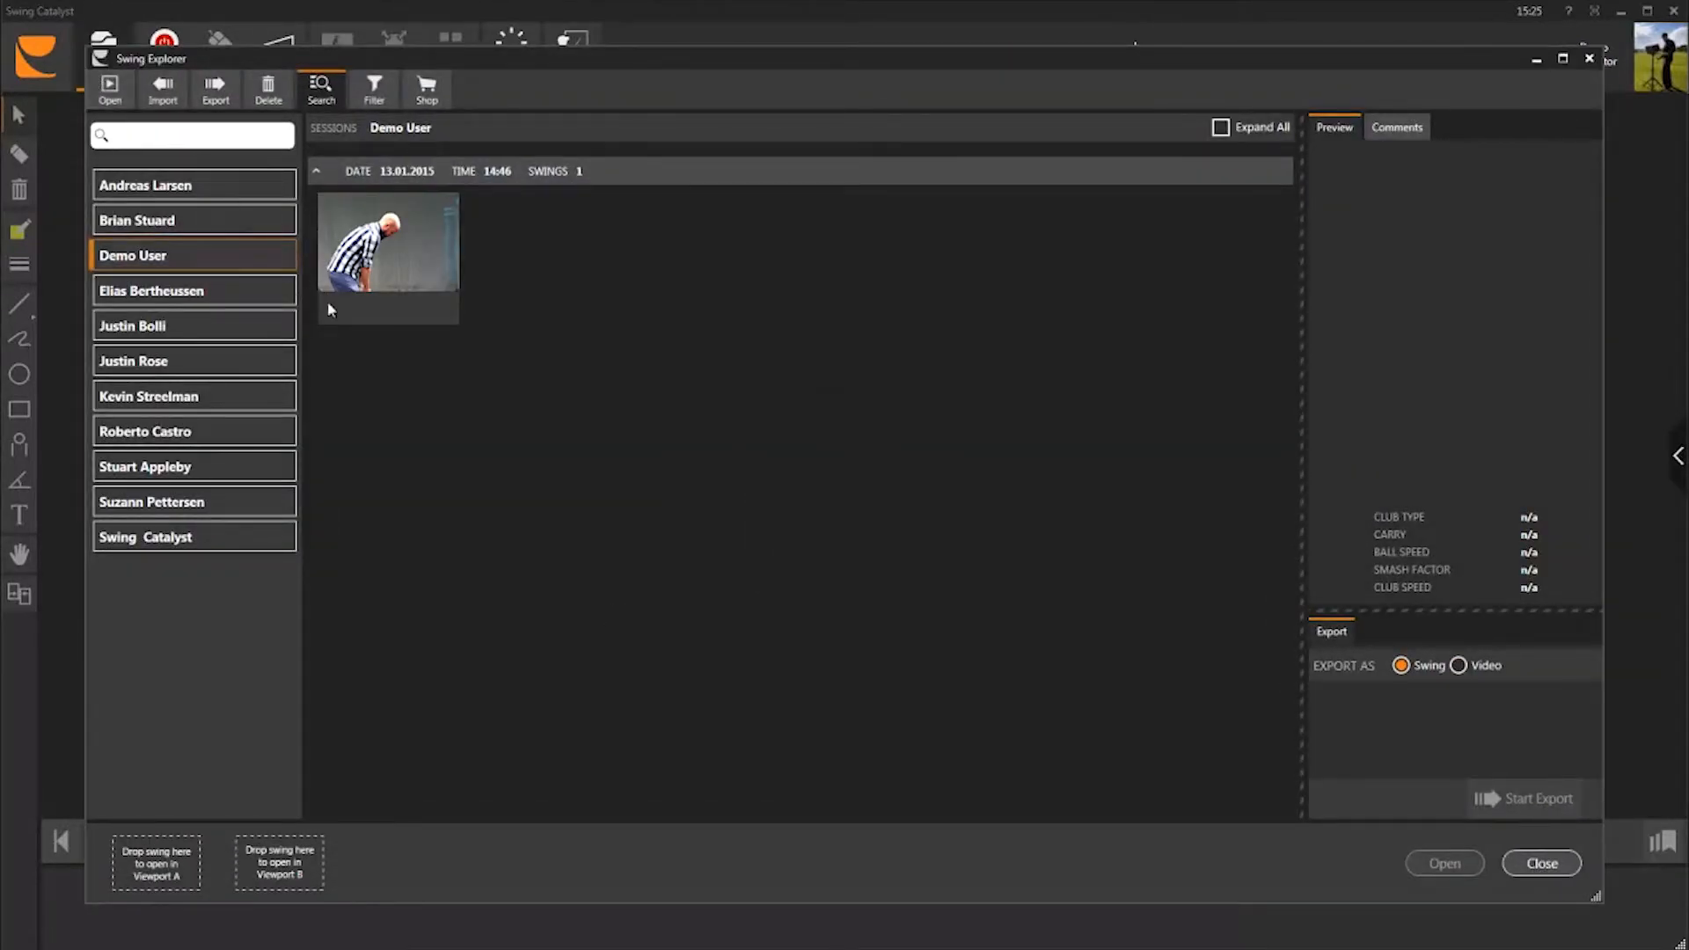
pyautogui.doubleClick(388, 239)
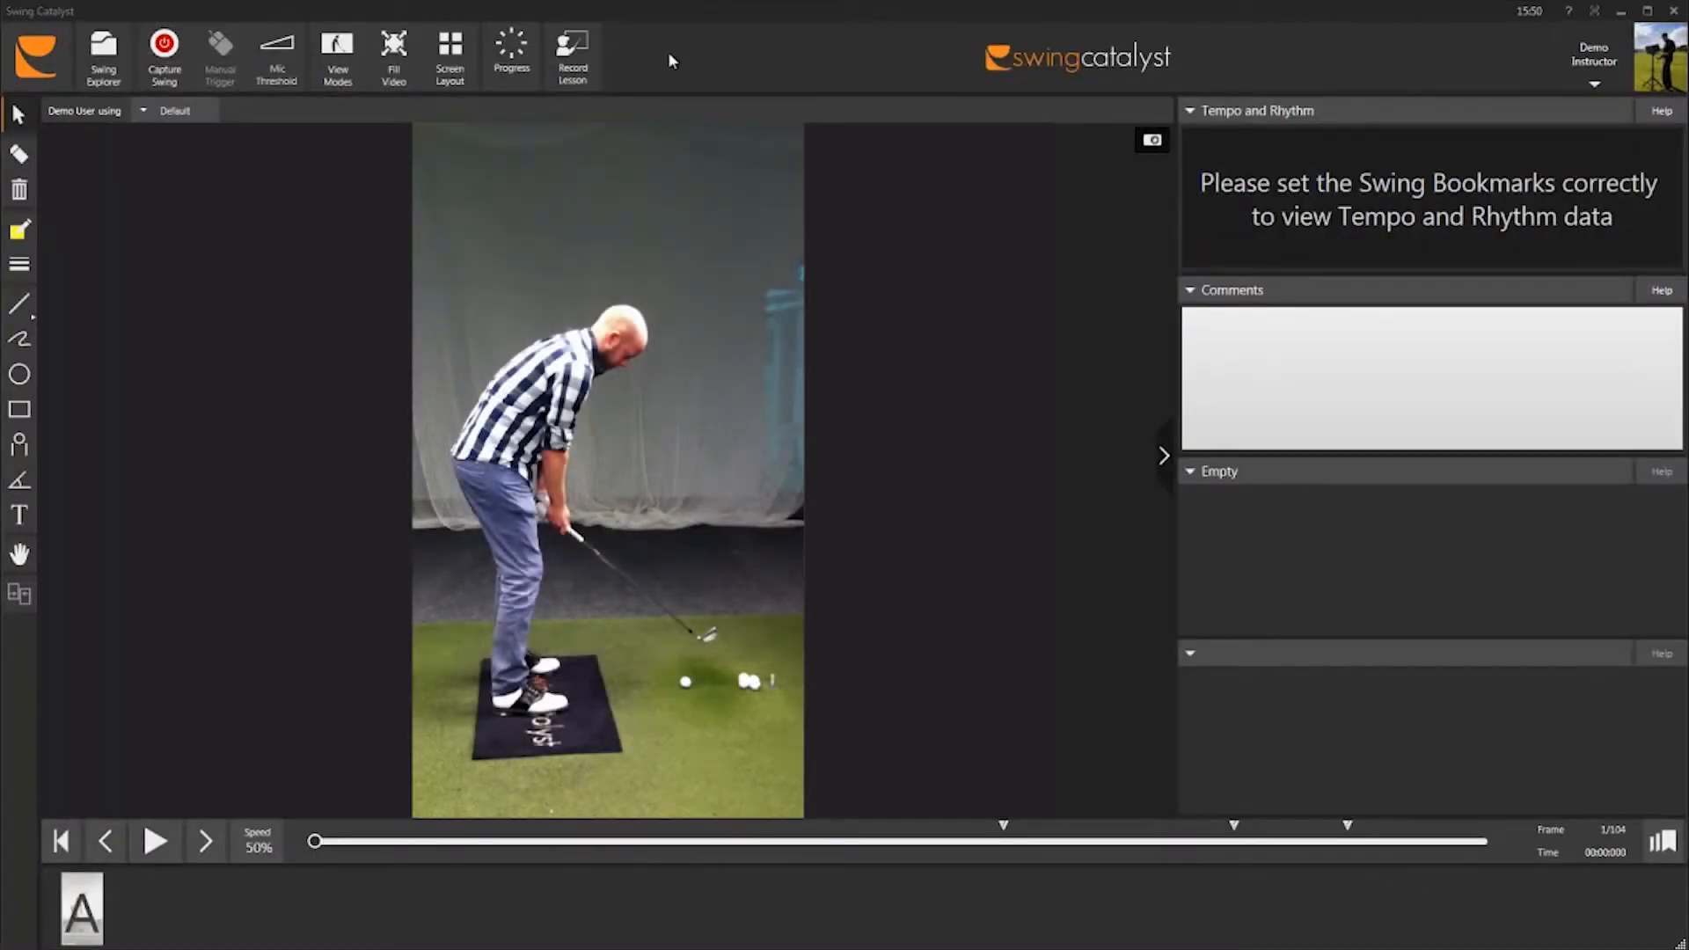
pyautogui.click(572, 56)
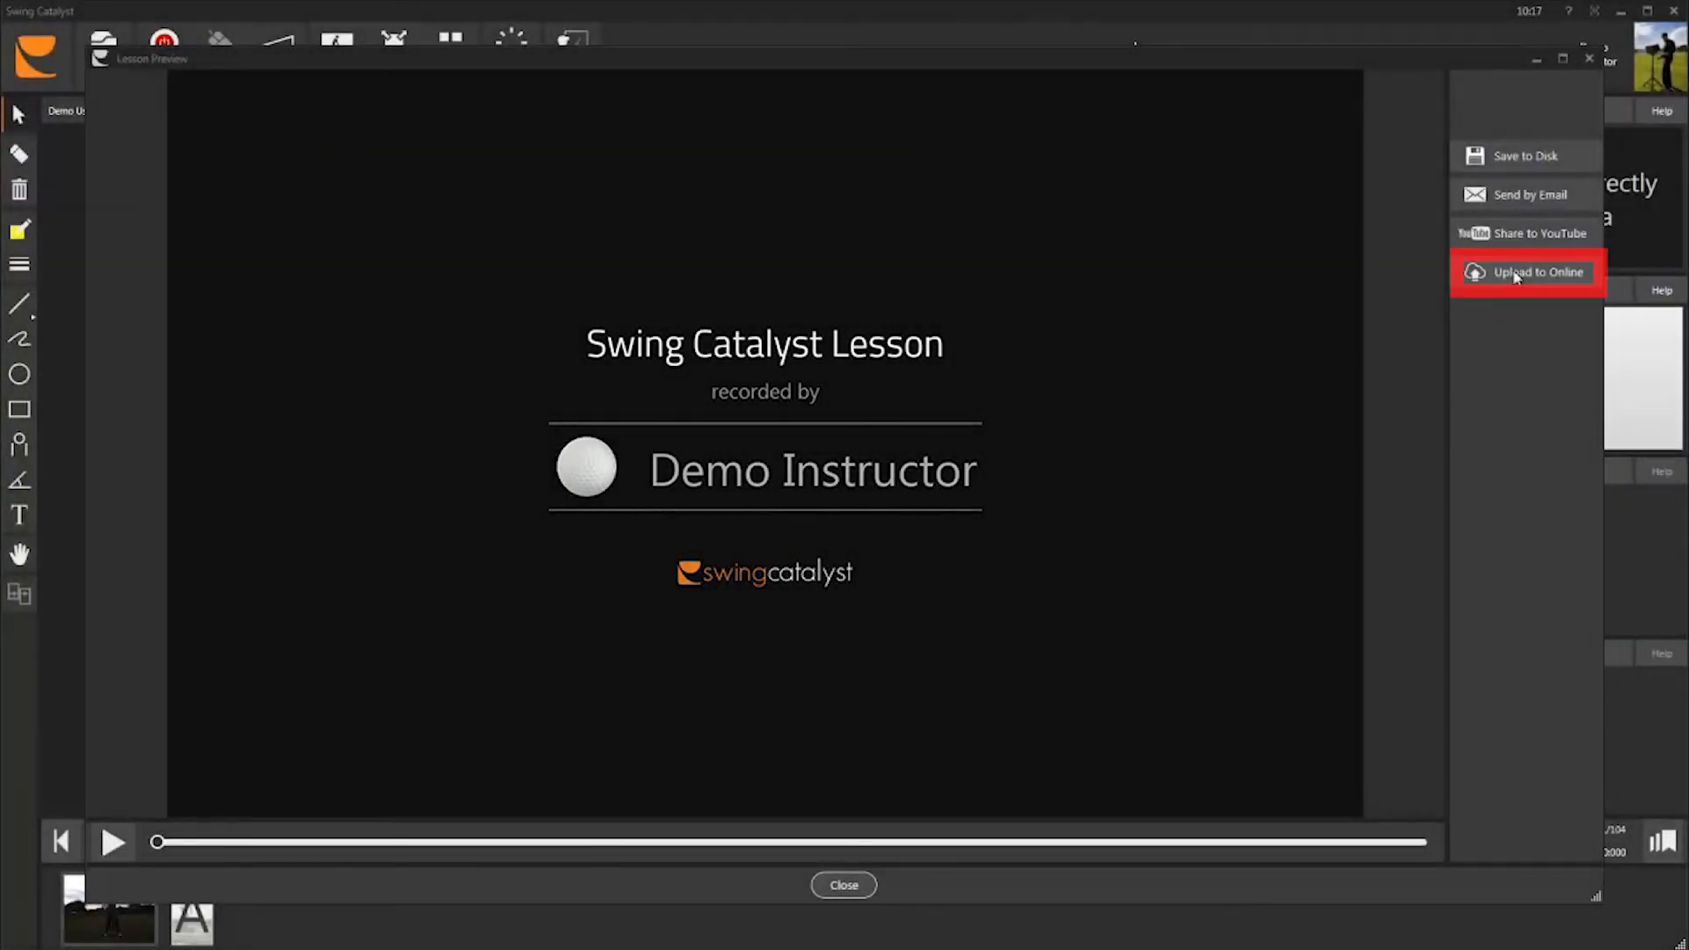
# - Begin uploading the lesson to Online with Demo User added as recipient
pyautogui.click(1537, 272)
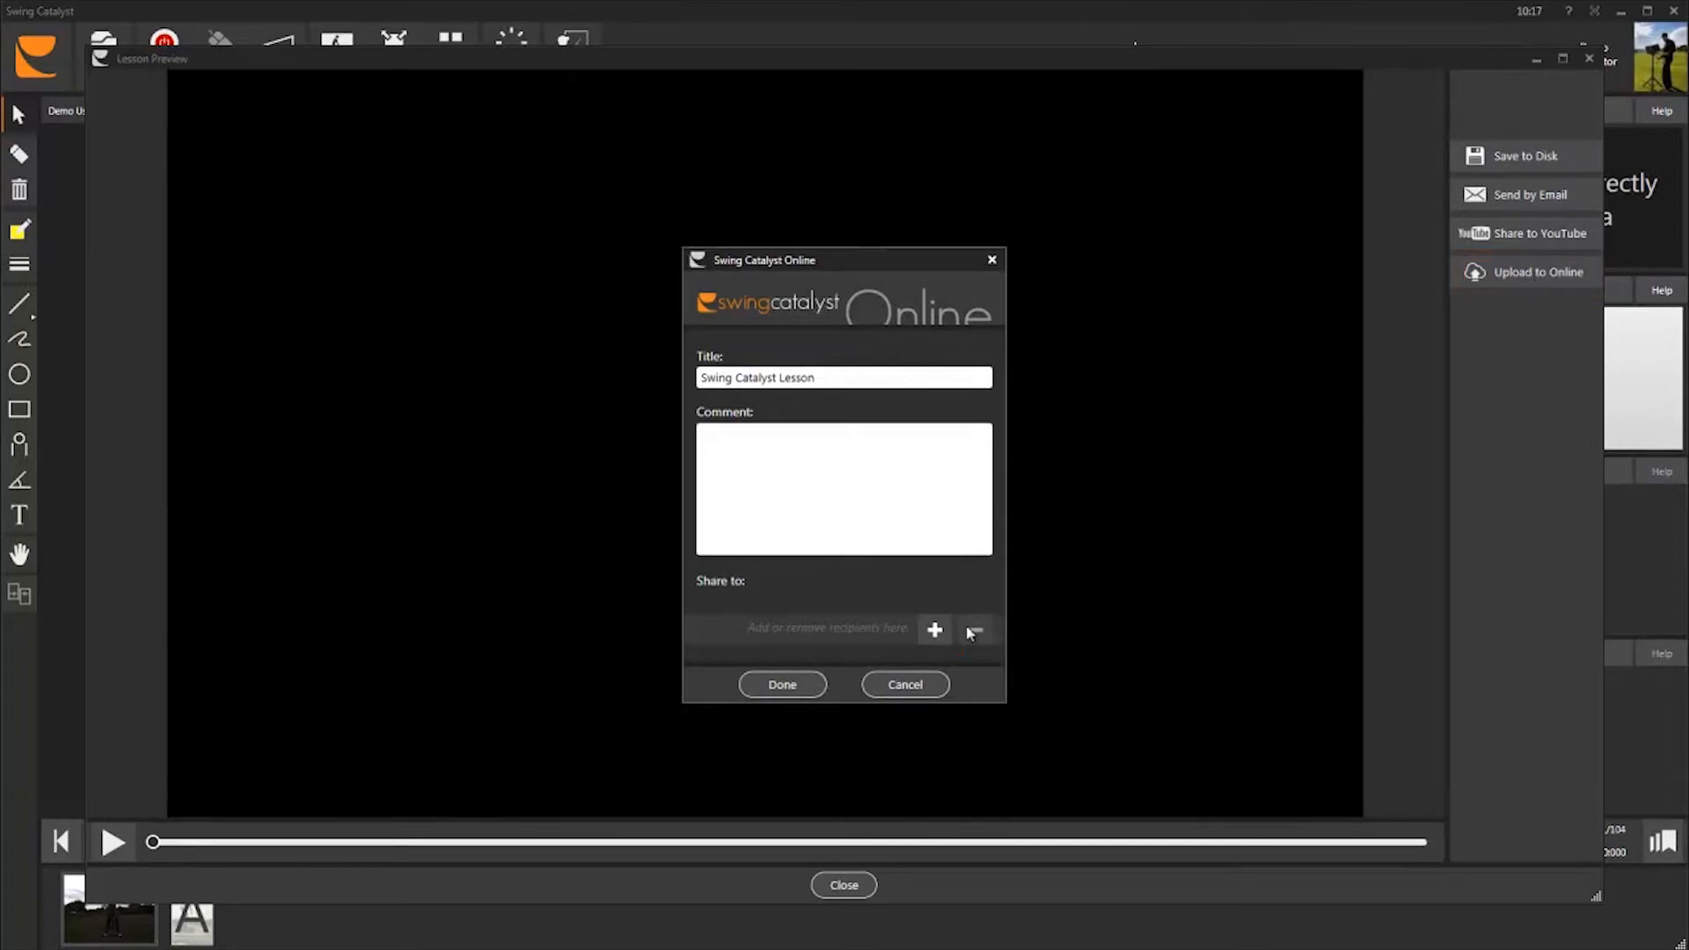
pyautogui.click(932, 630)
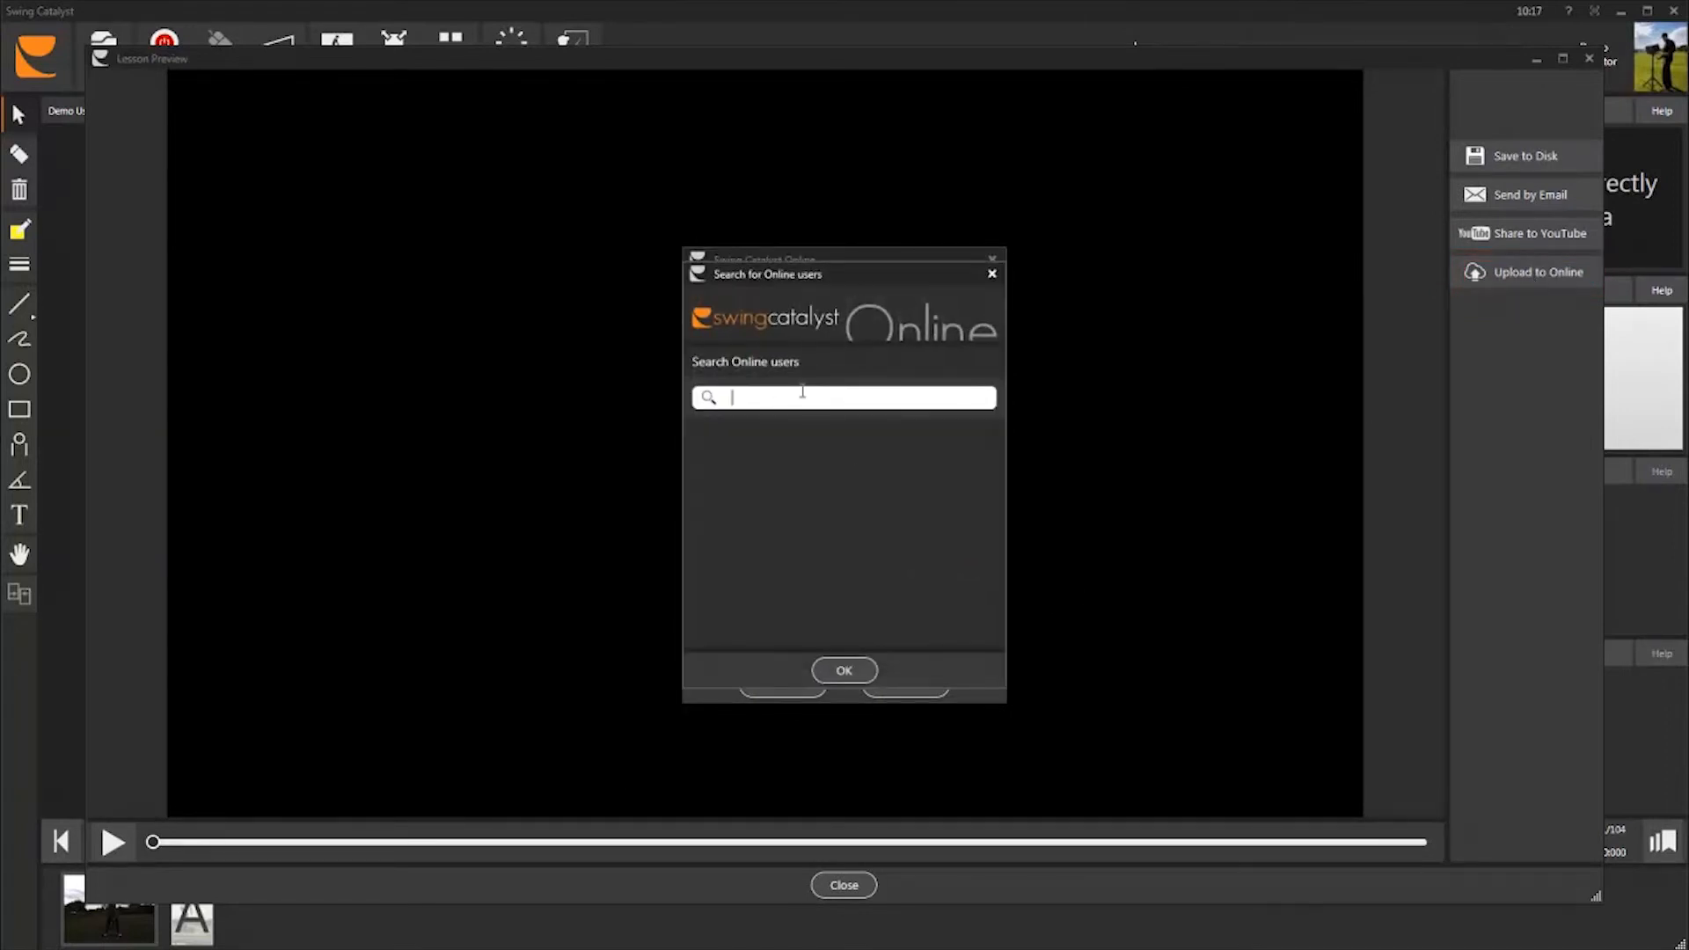
pyautogui.write('demo user')
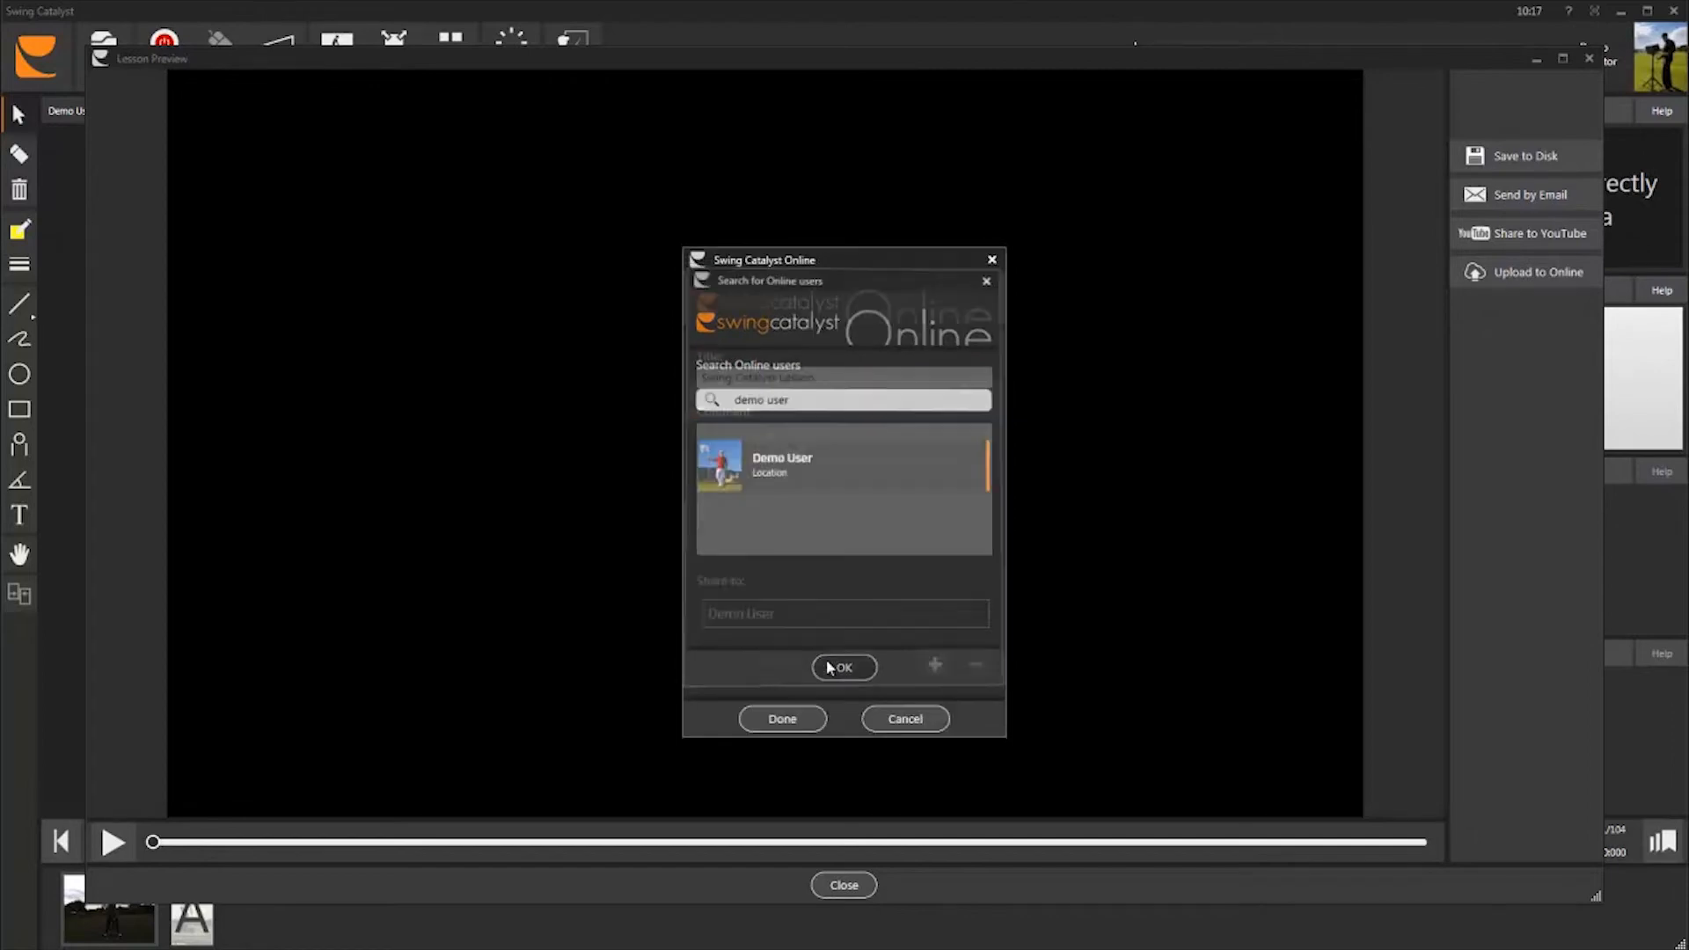
pyautogui.click(844, 667)
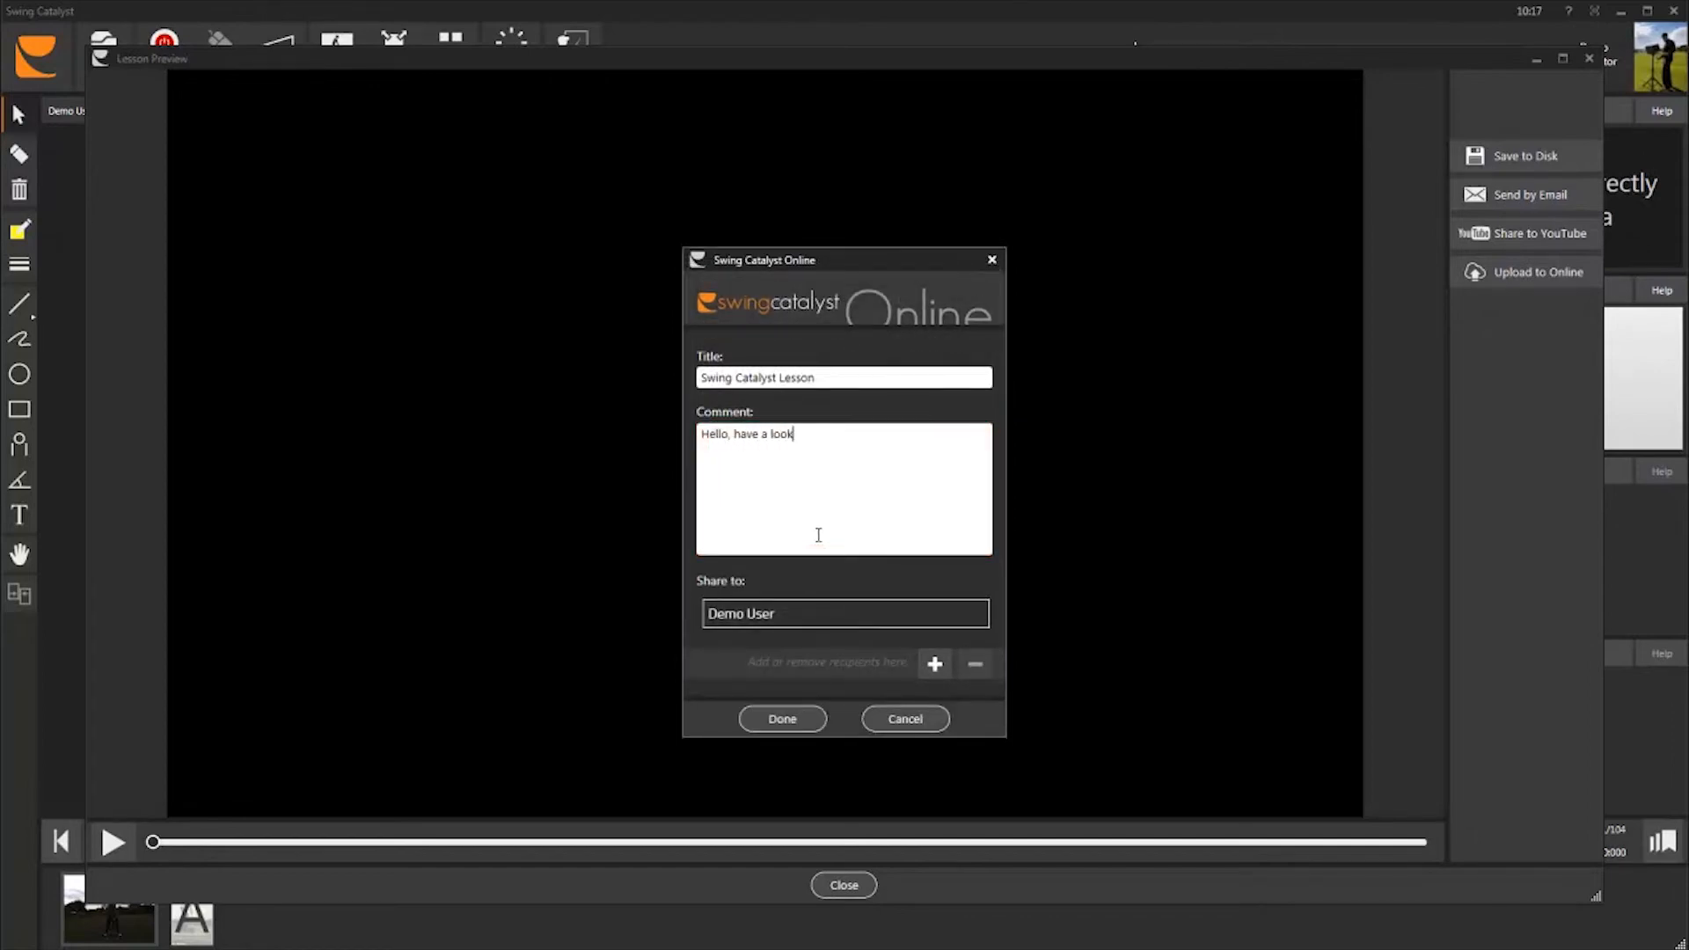
# - Add the comment 'at your personalized lesson' and send the upload
pyautogui.write('at your personalized lesson')
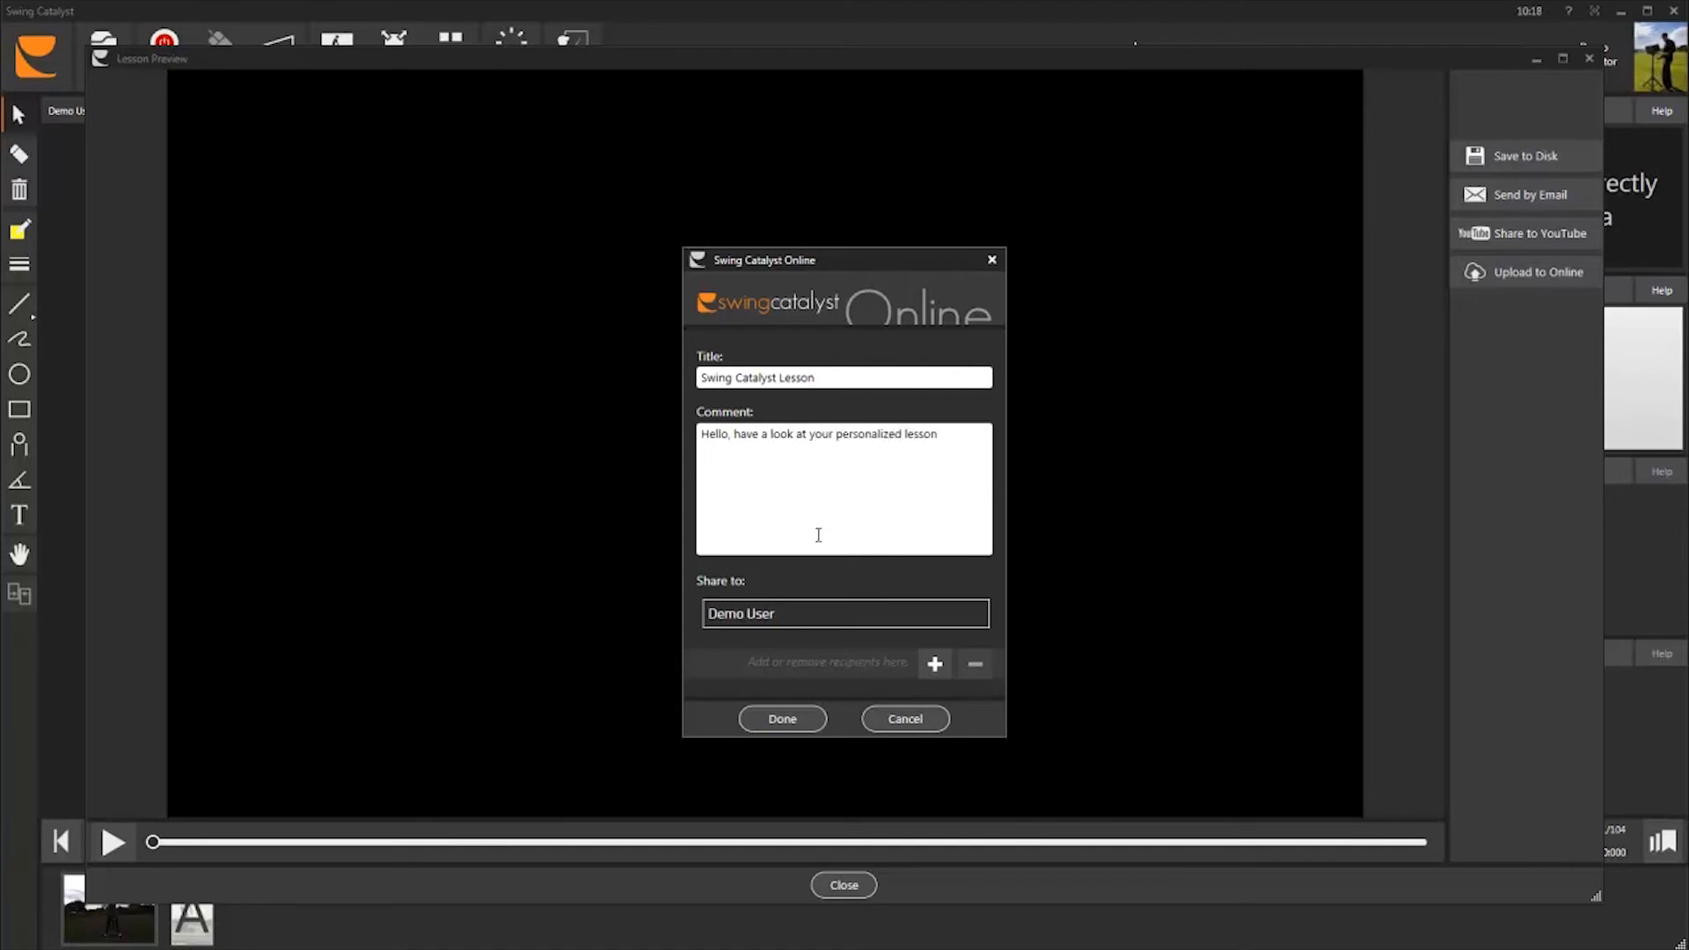
pyautogui.click(782, 719)
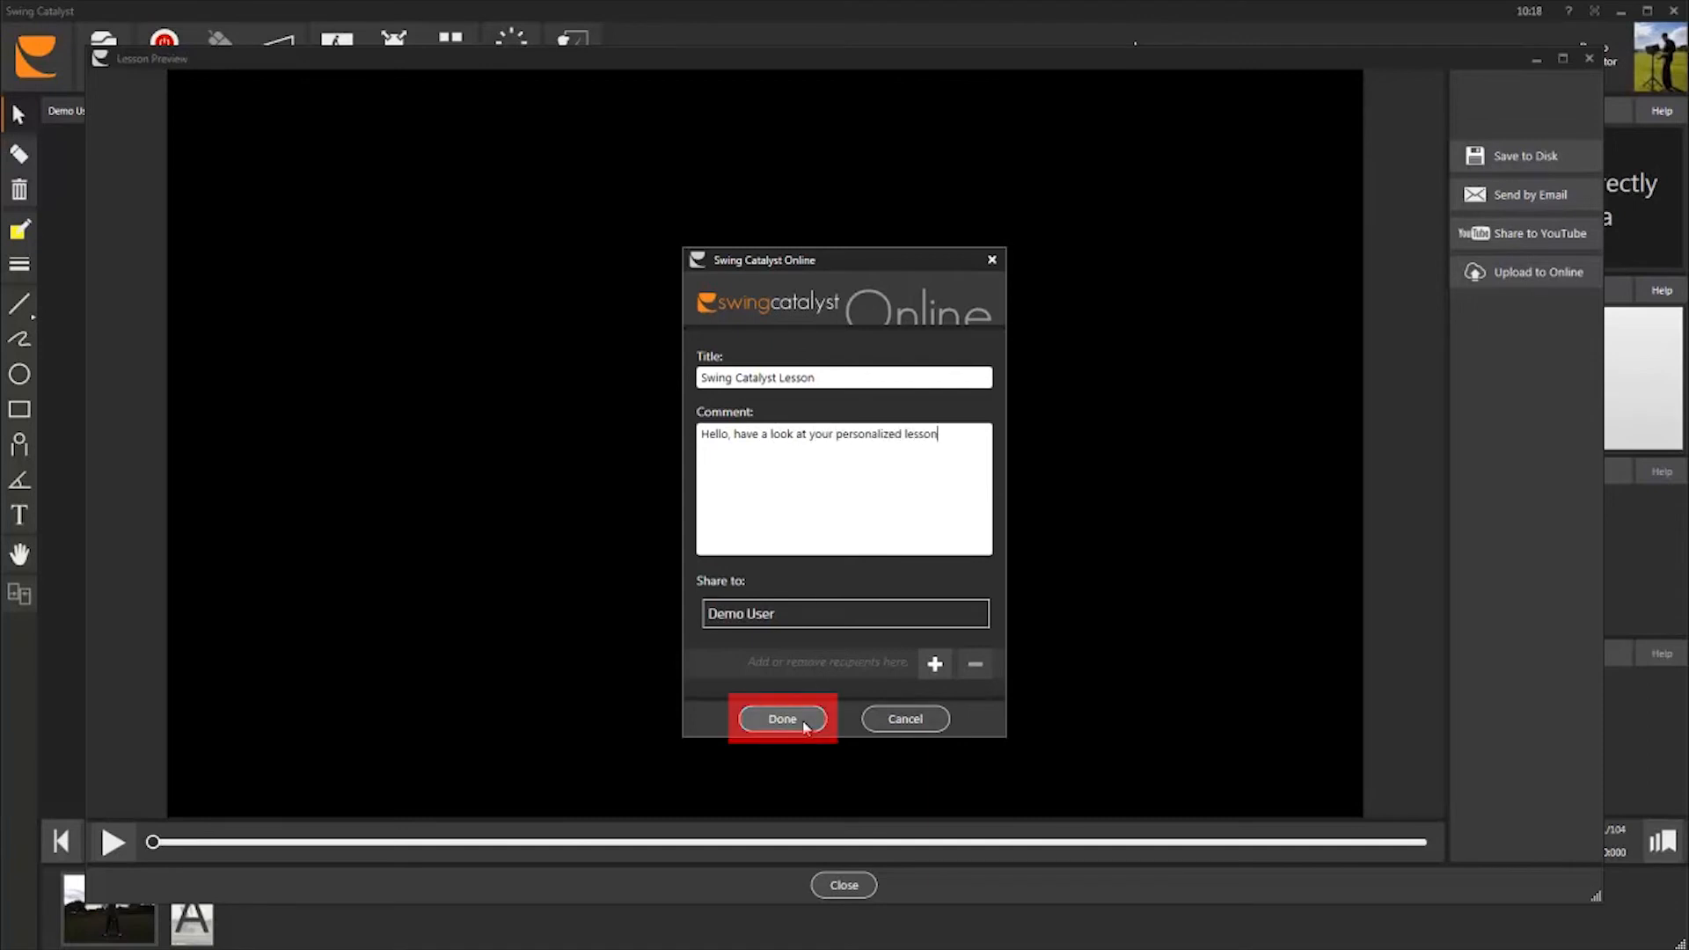
pyautogui.click(782, 718)
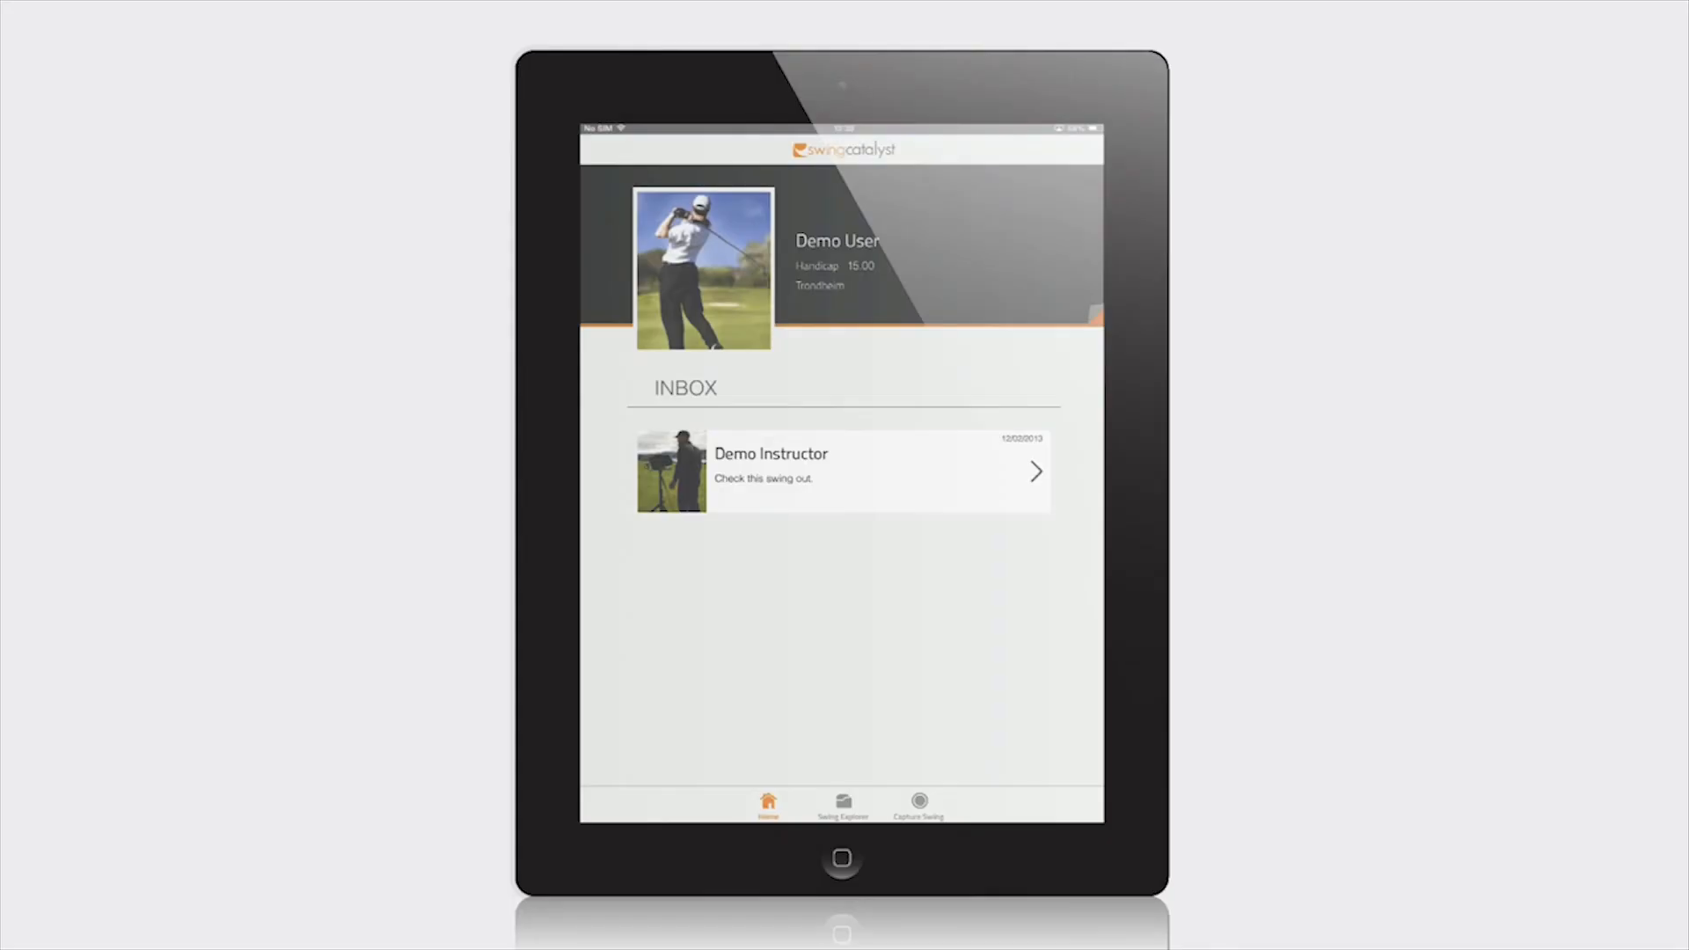